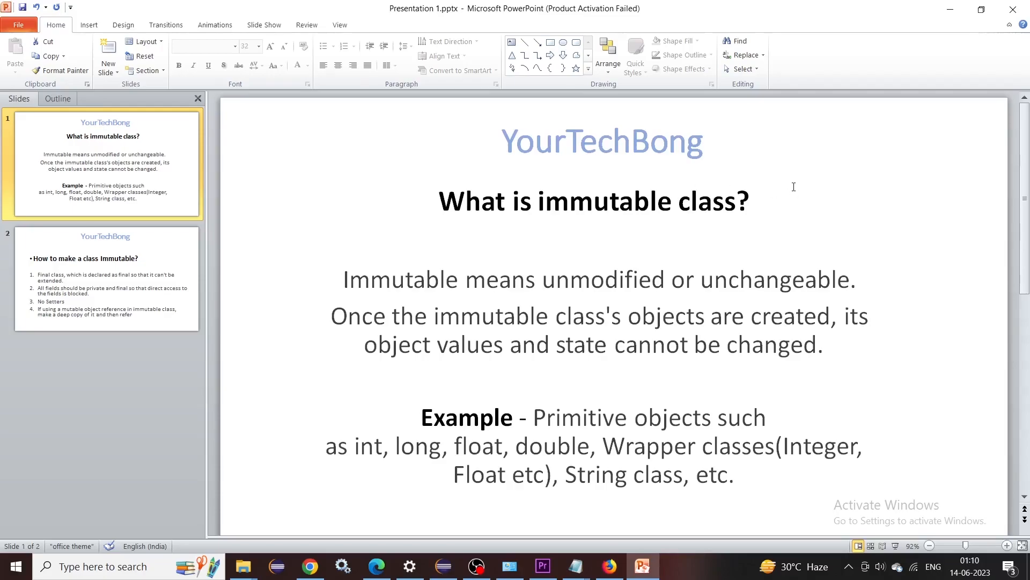
pyautogui.moveTo(508, 318)
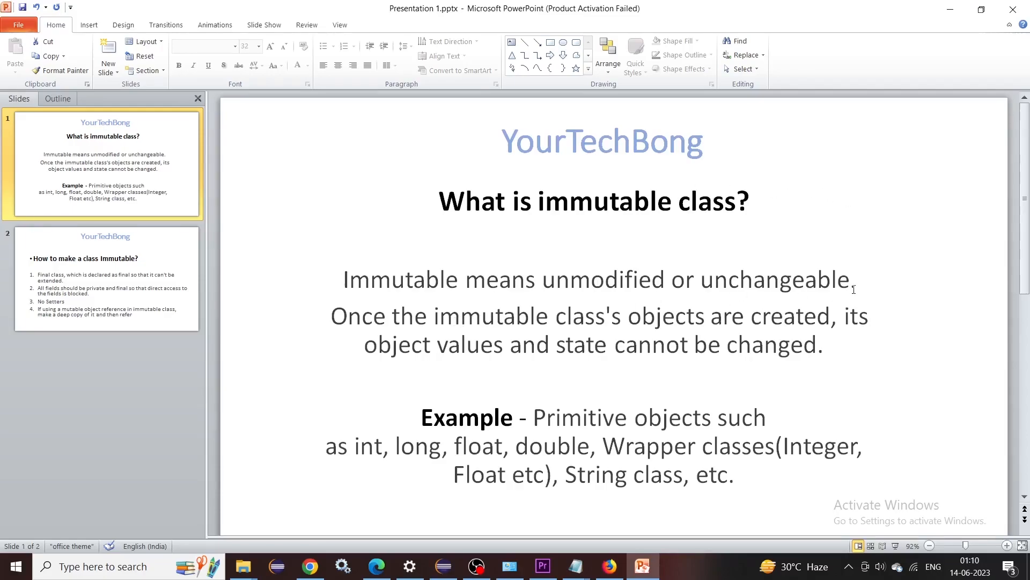
pyautogui.moveTo(975, 315)
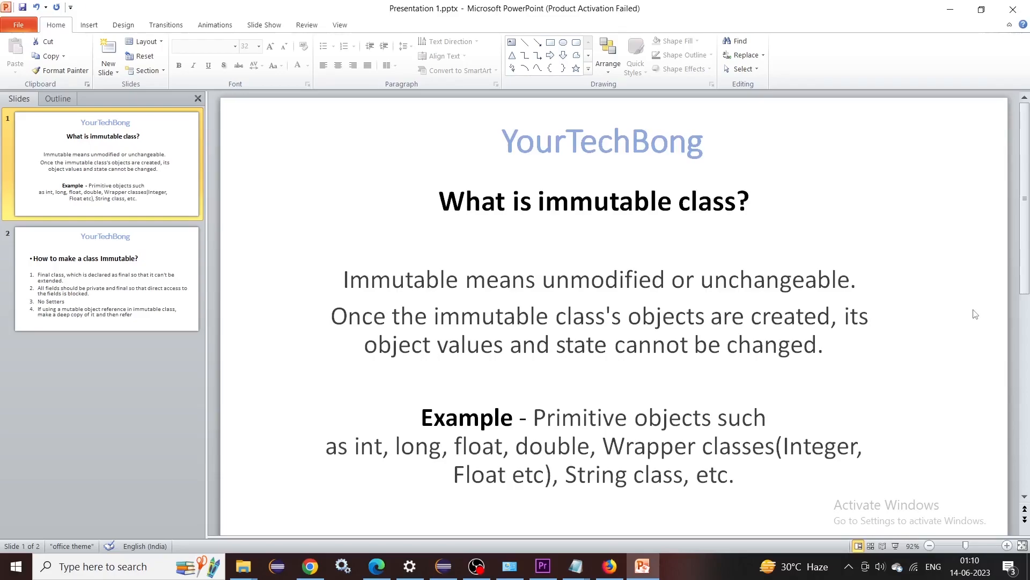
pyautogui.moveTo(533, 218)
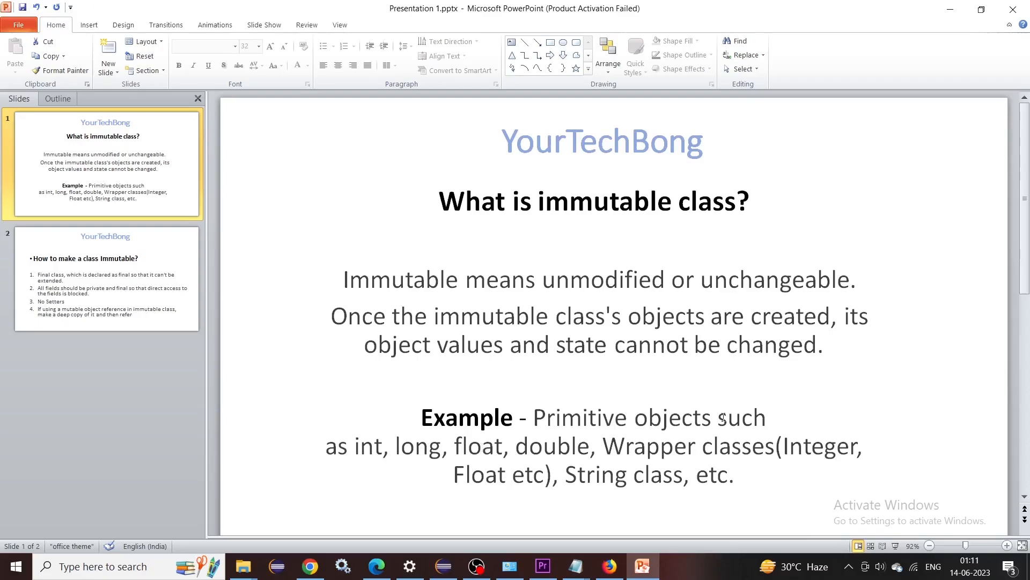
pyautogui.moveTo(513, 473)
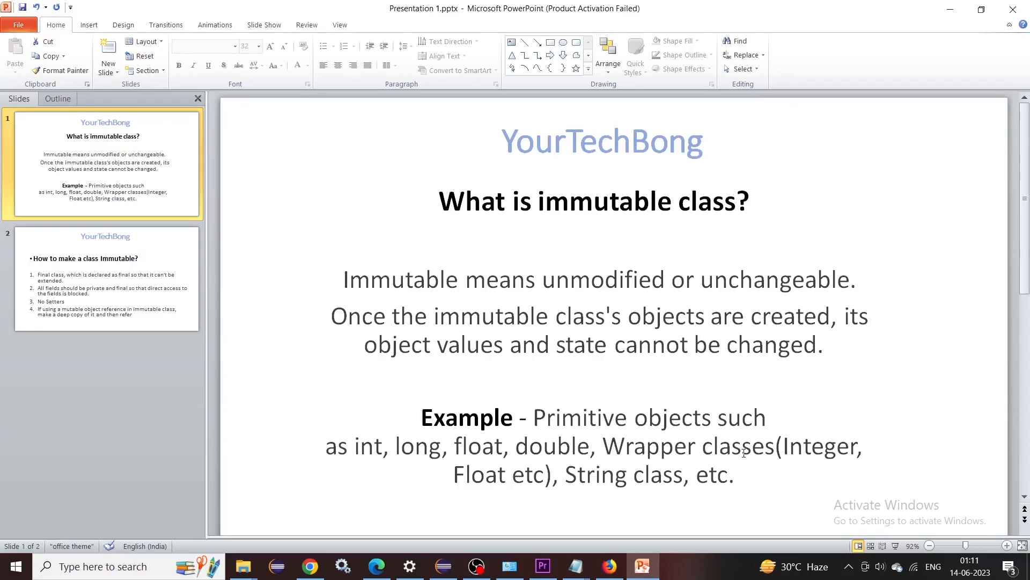
# - Display slide 2, 'How to make a class Immutable?', with its four numbered rules
pyautogui.click(105, 279)
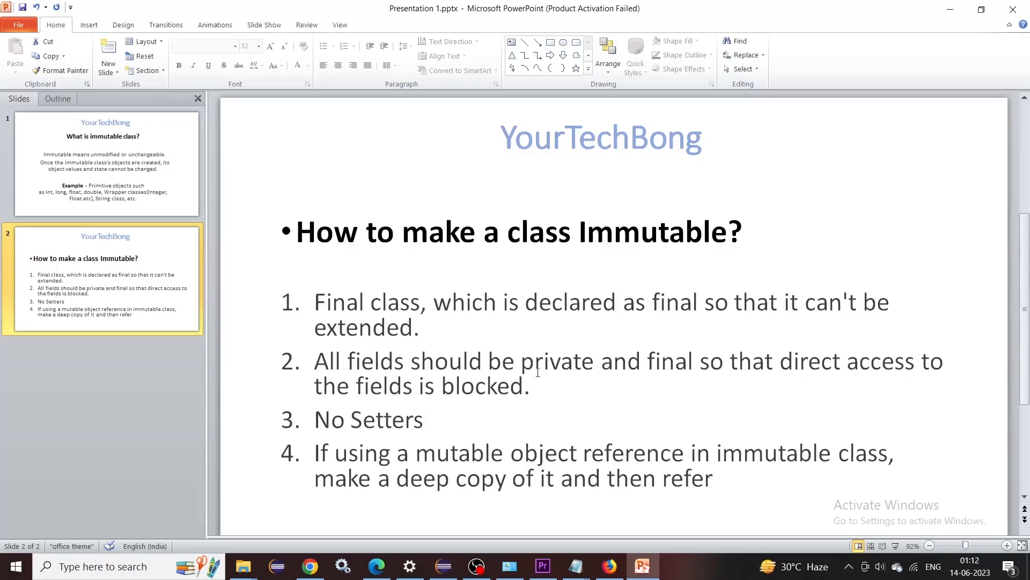
pyautogui.moveTo(670, 364)
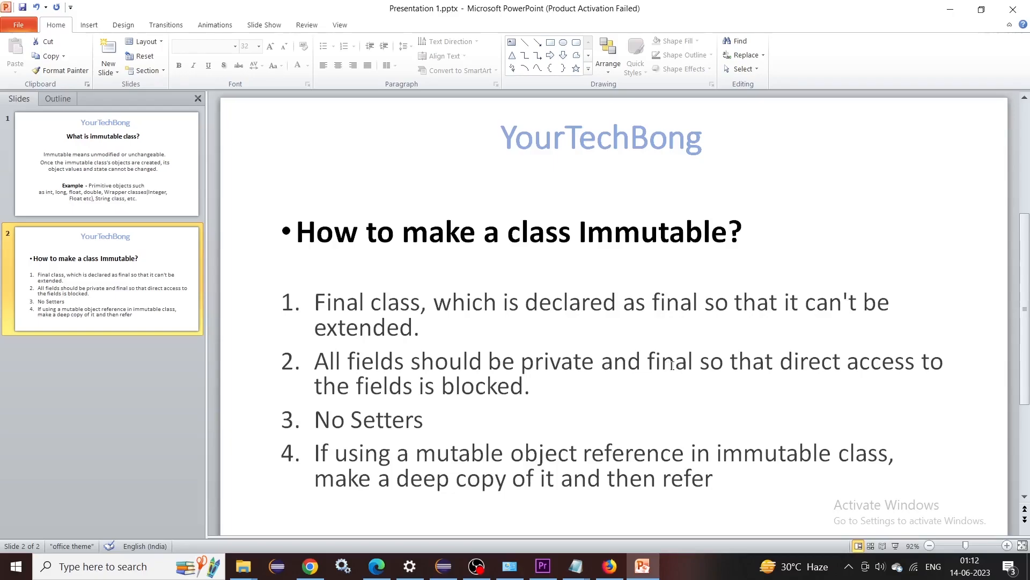
pyautogui.moveTo(356, 418)
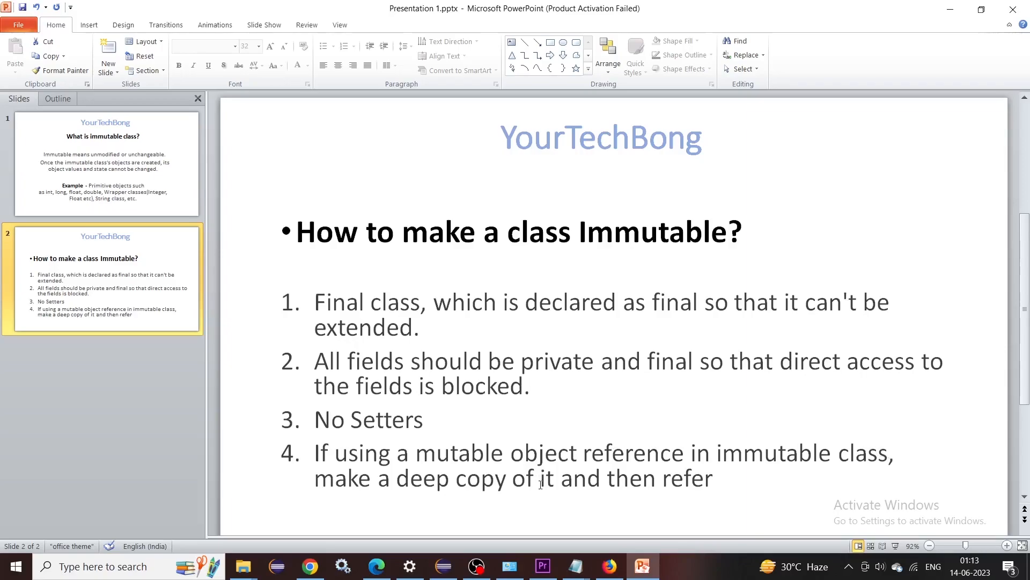
pyautogui.moveTo(551, 497)
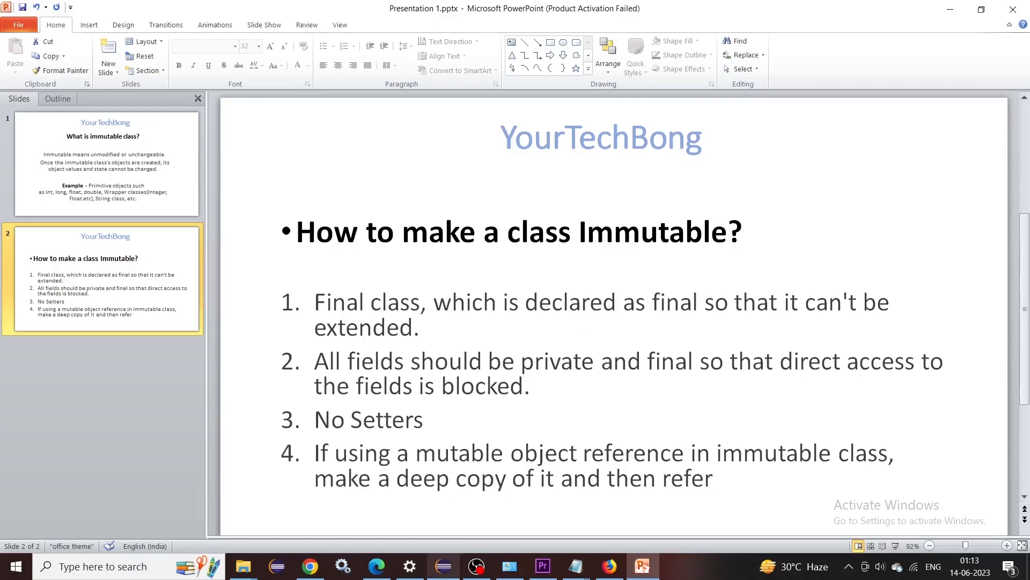
# - Bring up Bank.java and highlight the rateOfInterest field declaration
pyautogui.click(441, 565)
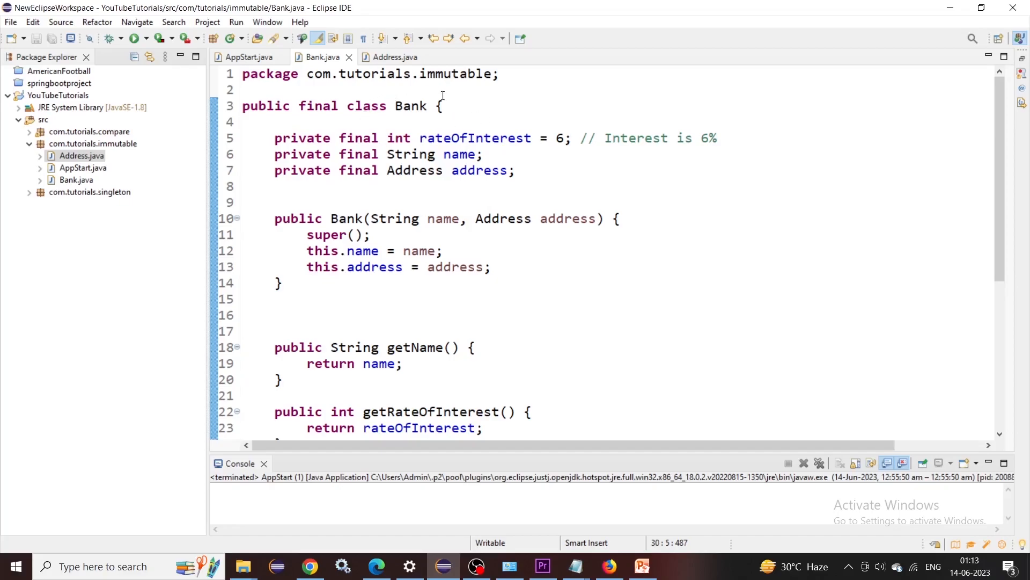
pyautogui.moveTo(411, 107)
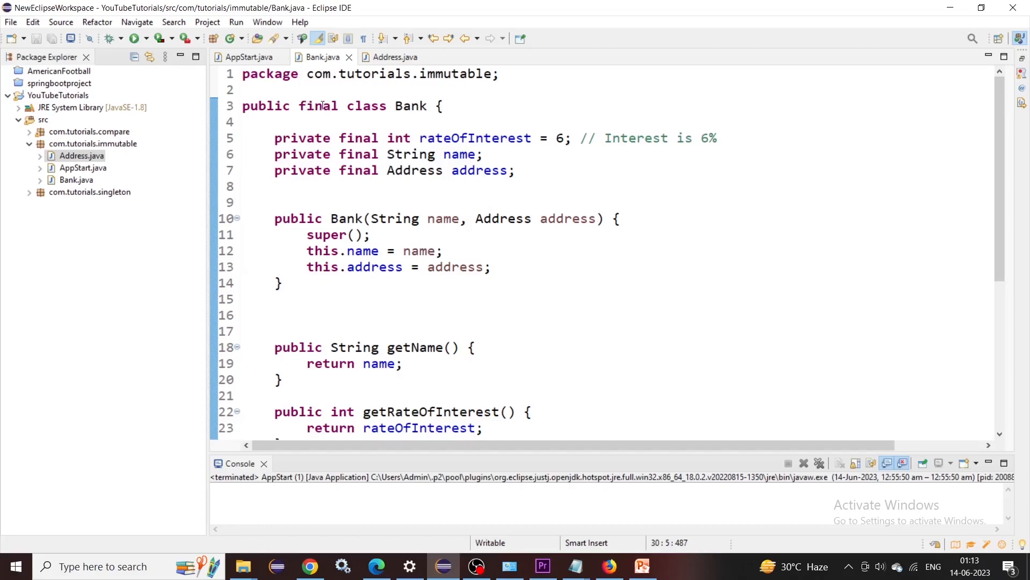
pyautogui.click(275, 139)
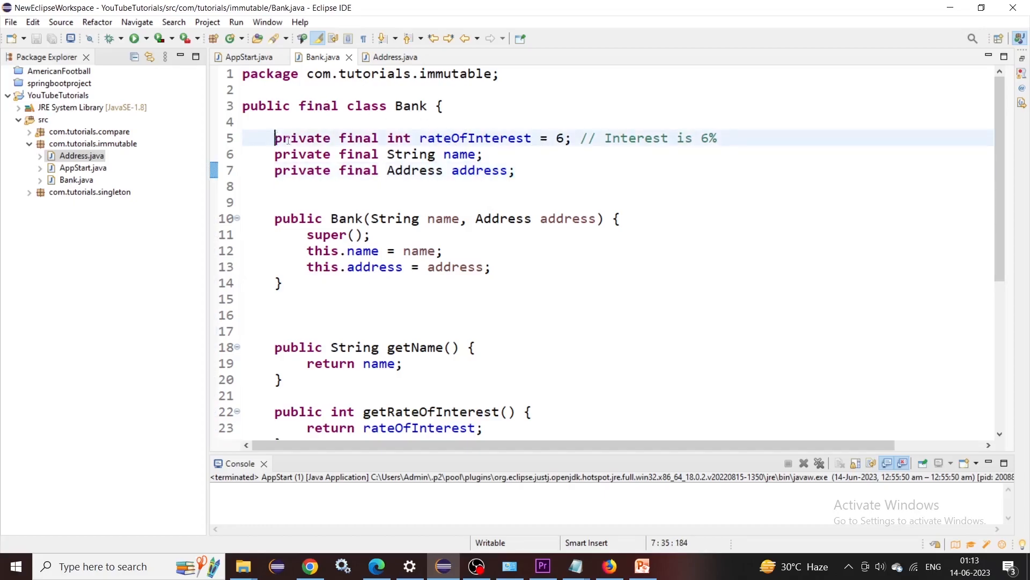
pyautogui.moveTo(275, 138); pyautogui.dragTo(517, 170)
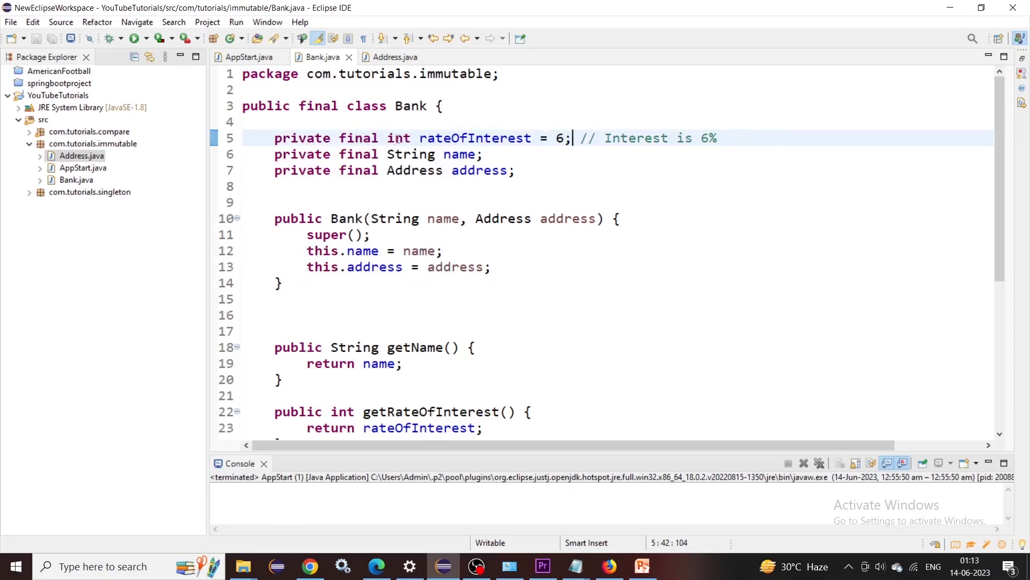
pyautogui.moveTo(446, 195)
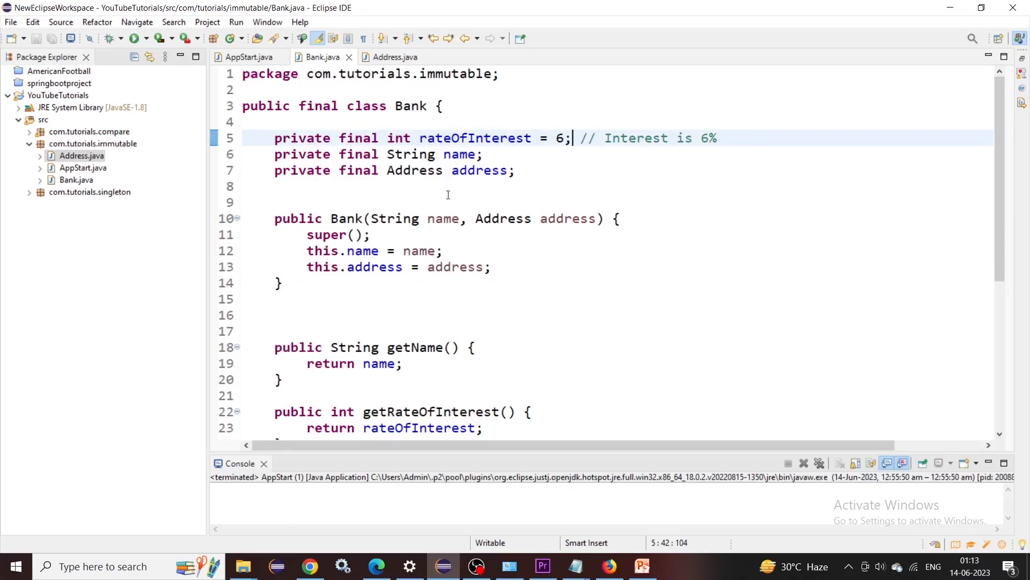
# - Review Bank's toString method, then move on to the Address class source
pyautogui.scroll(-3)
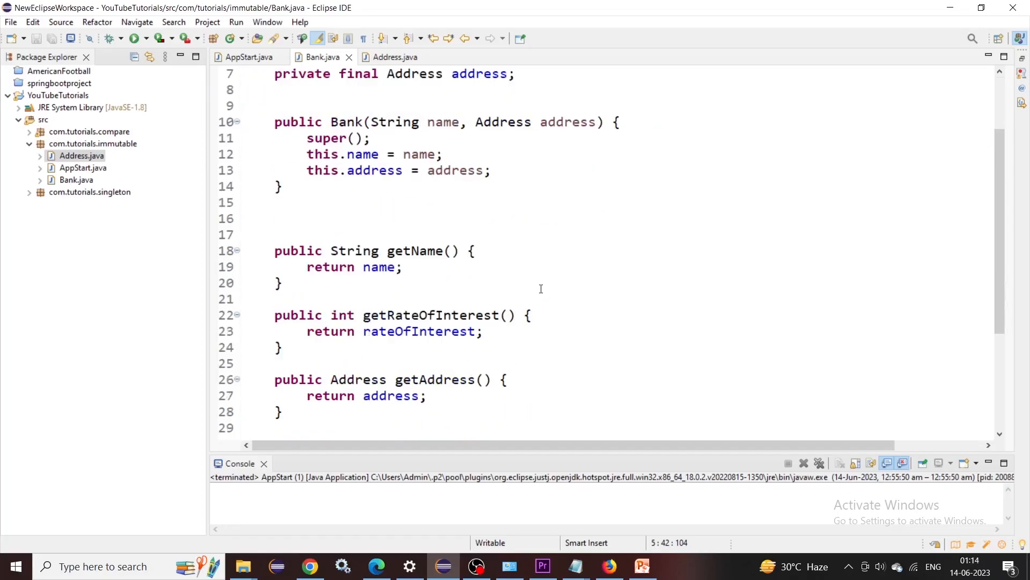
pyautogui.moveTo(275, 154); pyautogui.dragTo(305, 282)
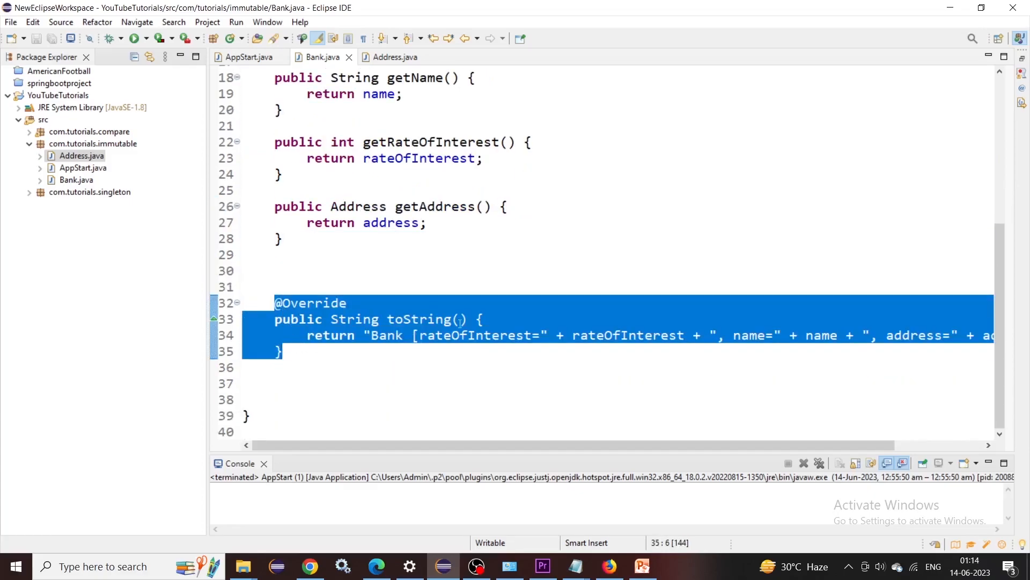
pyautogui.click(483, 320)
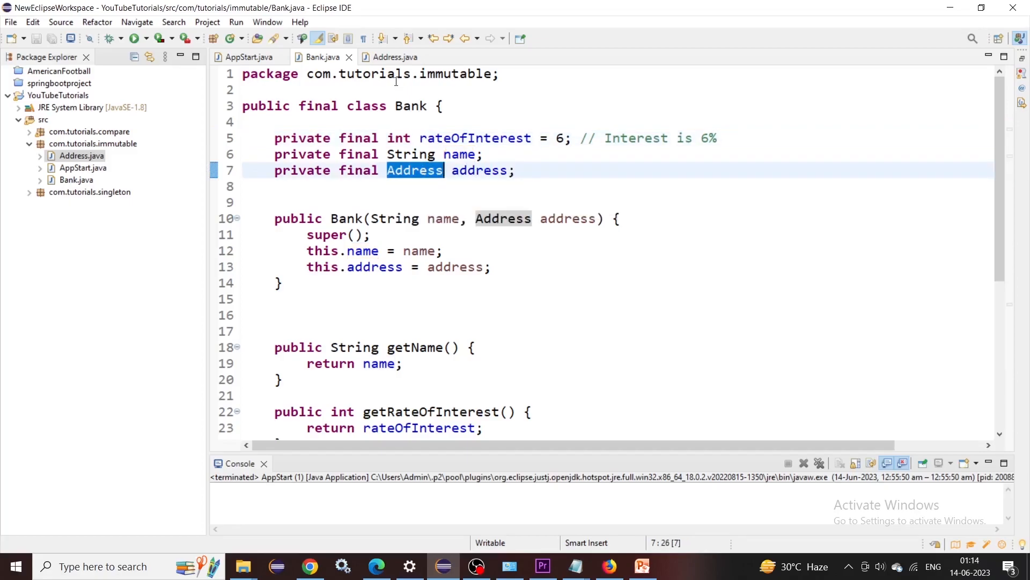
pyautogui.click(390, 56)
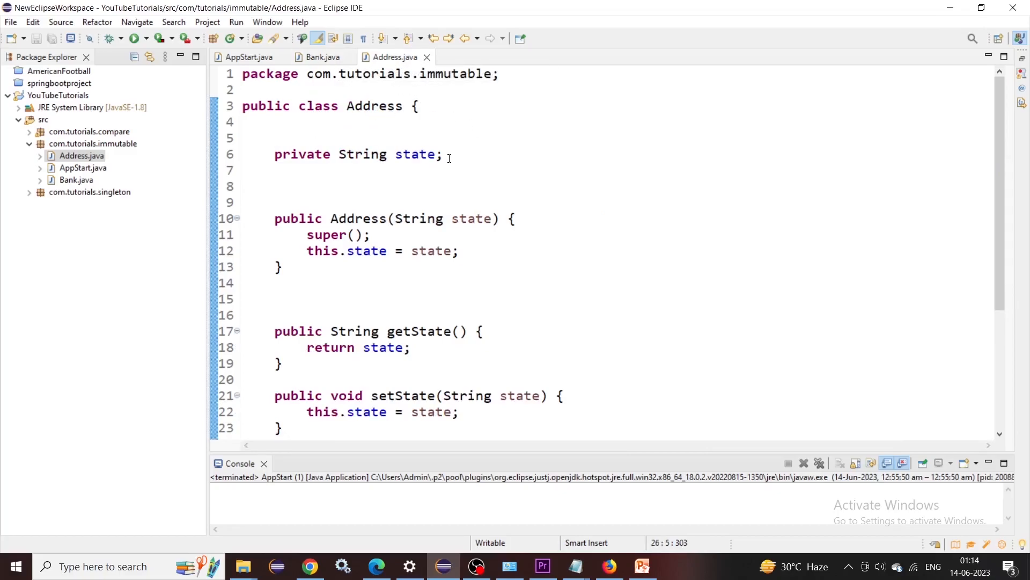
# - Highlight Address's private state field, scan its getter and setter, then switch to AppStart.java
pyautogui.tripleClick(359, 154)
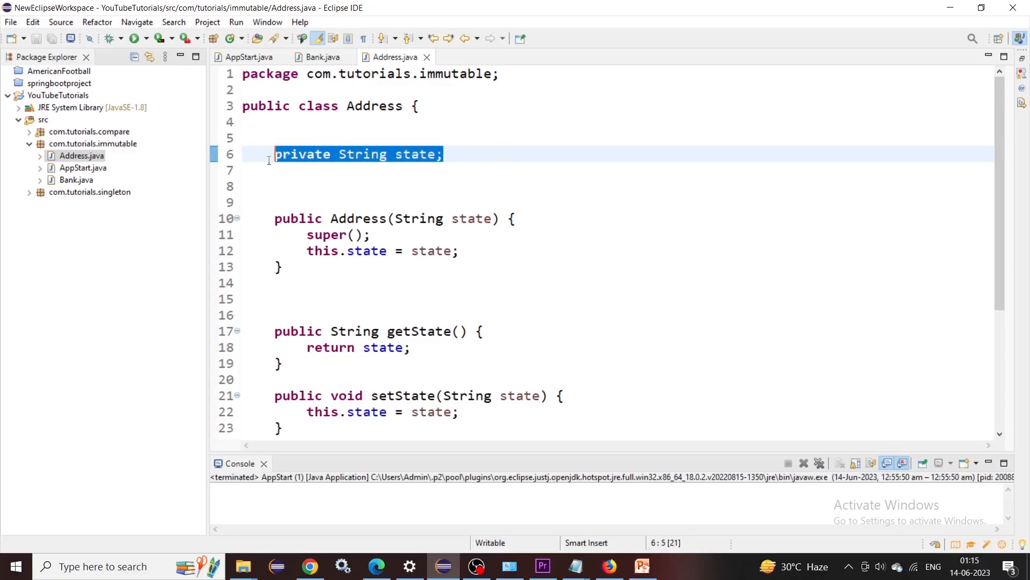
pyautogui.scroll(-3)
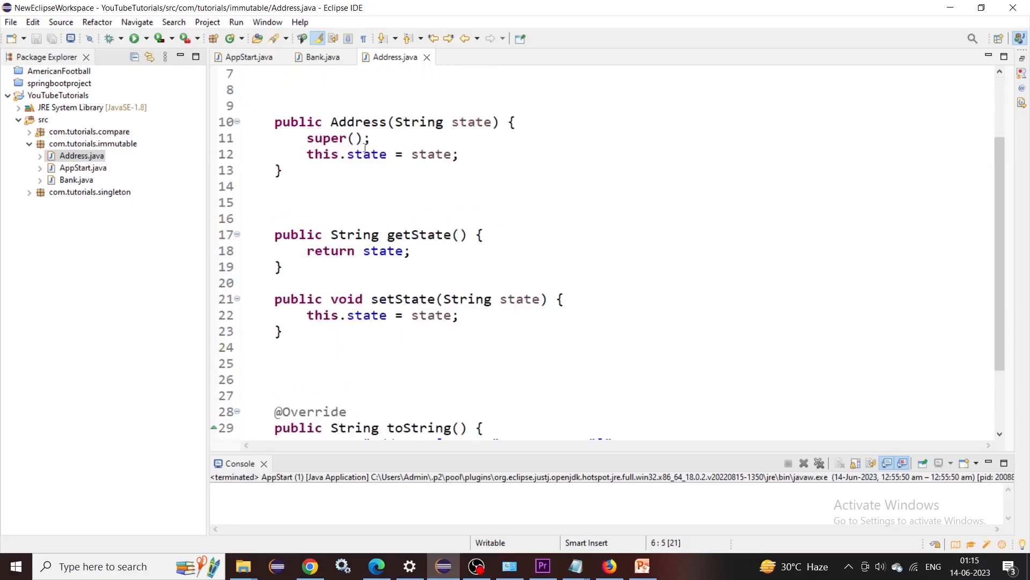
pyautogui.scroll(-3)
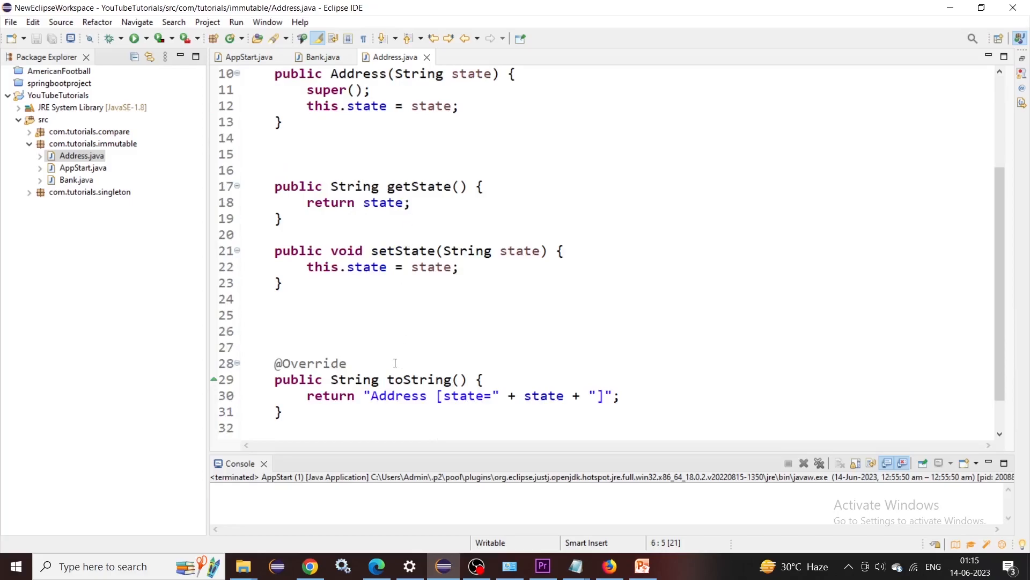
pyautogui.click(250, 57)
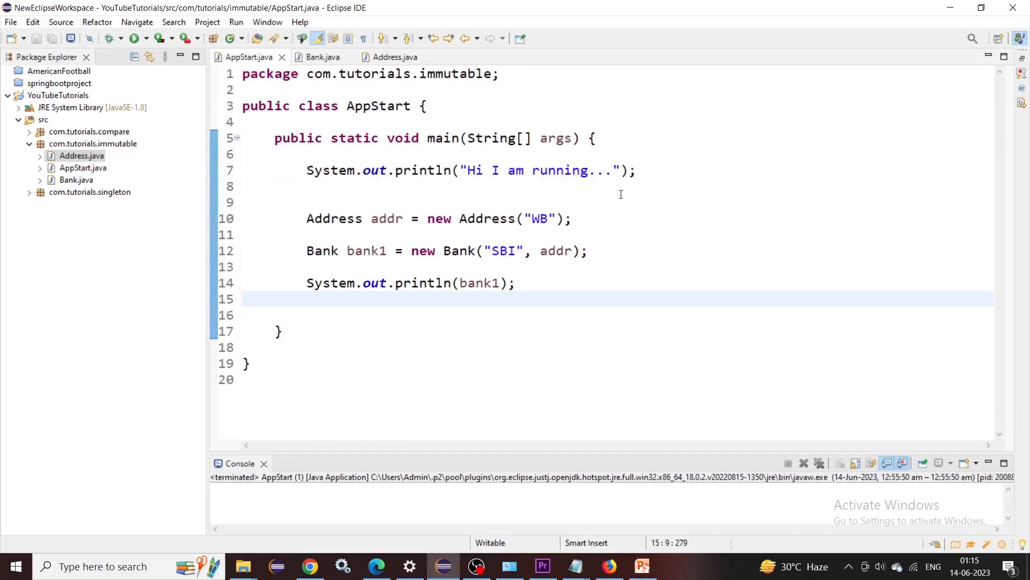
pyautogui.click(570, 218)
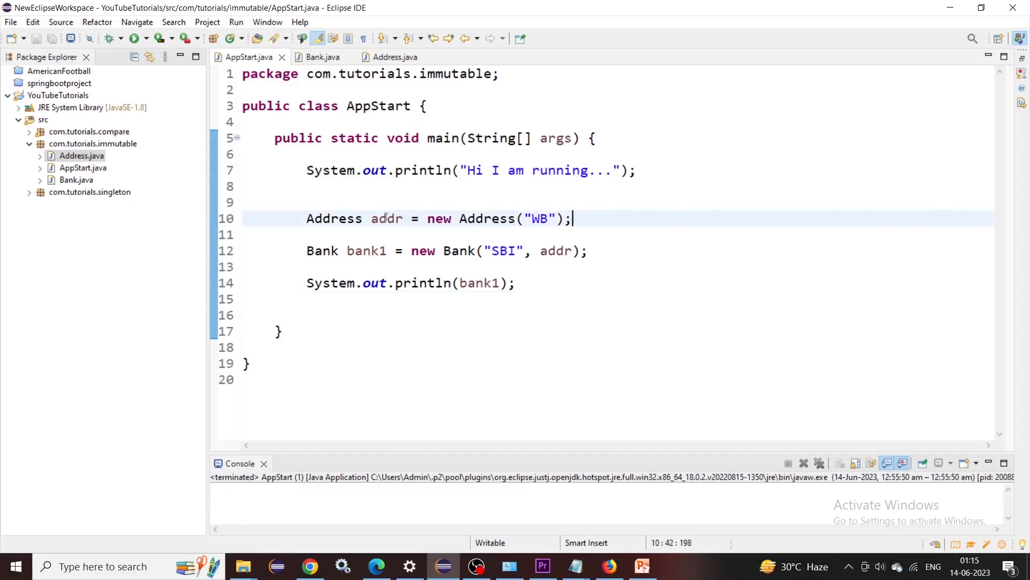
pyautogui.doubleClick(334, 218)
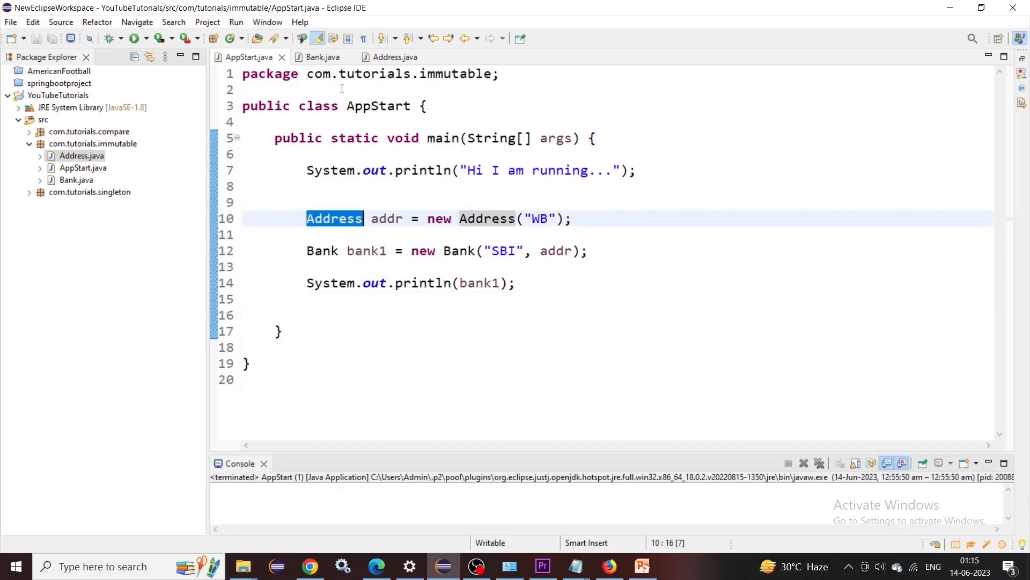
pyautogui.click(393, 57)
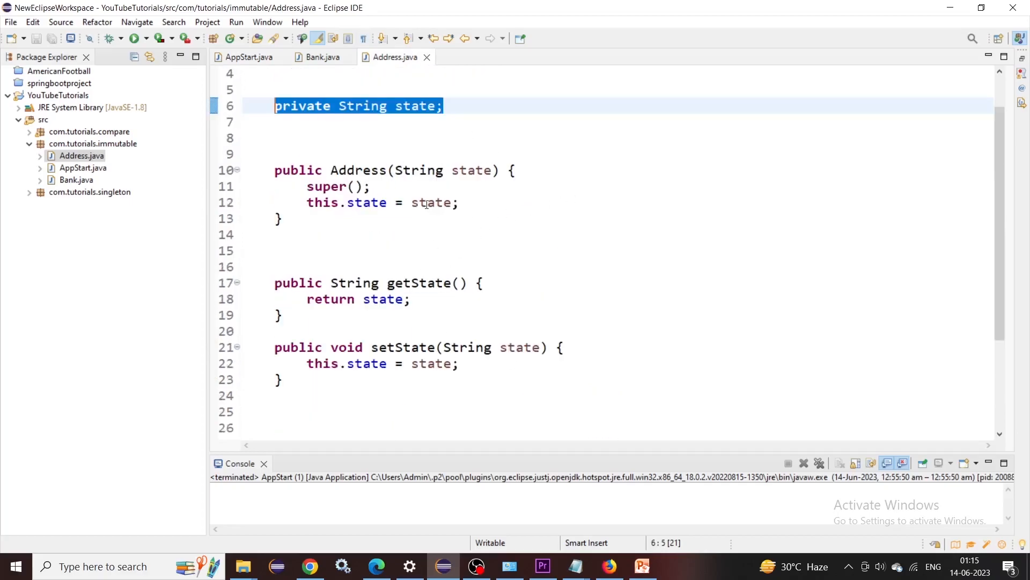
pyautogui.click(248, 57)
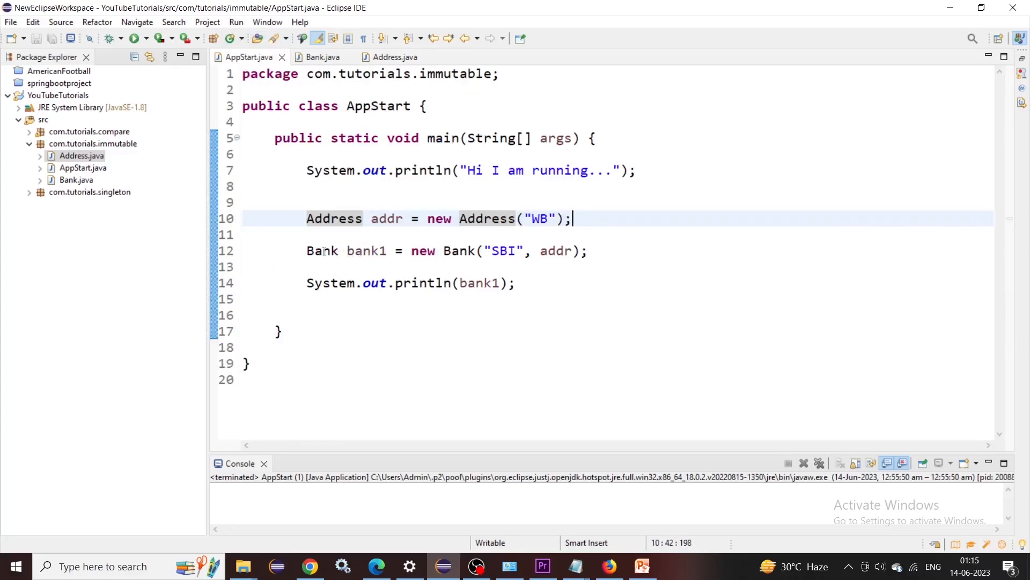
pyautogui.click(322, 57)
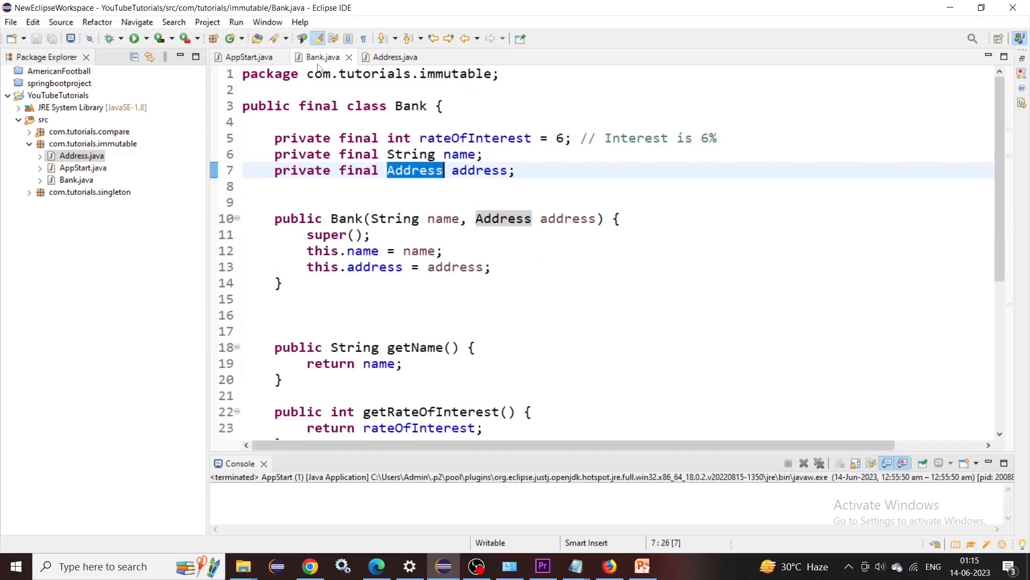
pyautogui.click(505, 267)
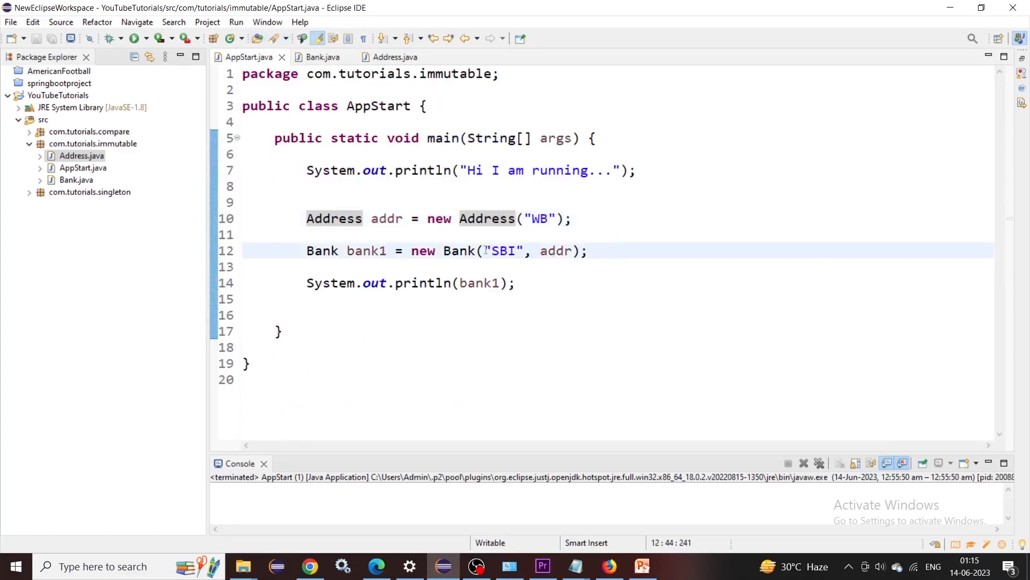
pyautogui.doubleClick(555, 250)
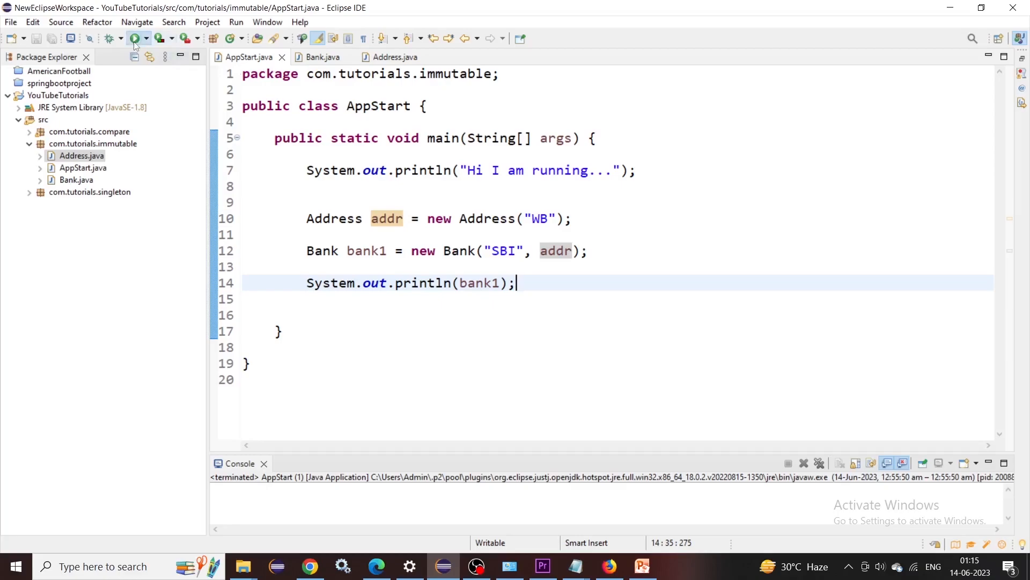
pyautogui.click(133, 39)
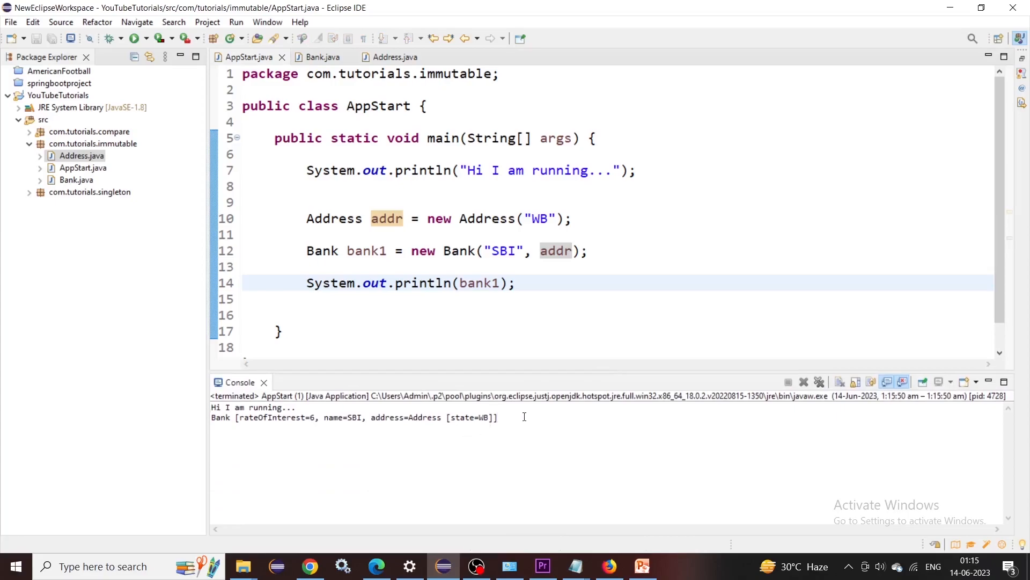
# - Inspect the console printout with state WB, glance at Bank, and place the cursor after the print statement
pyautogui.moveTo(233, 417); pyautogui.dragTo(497, 417)
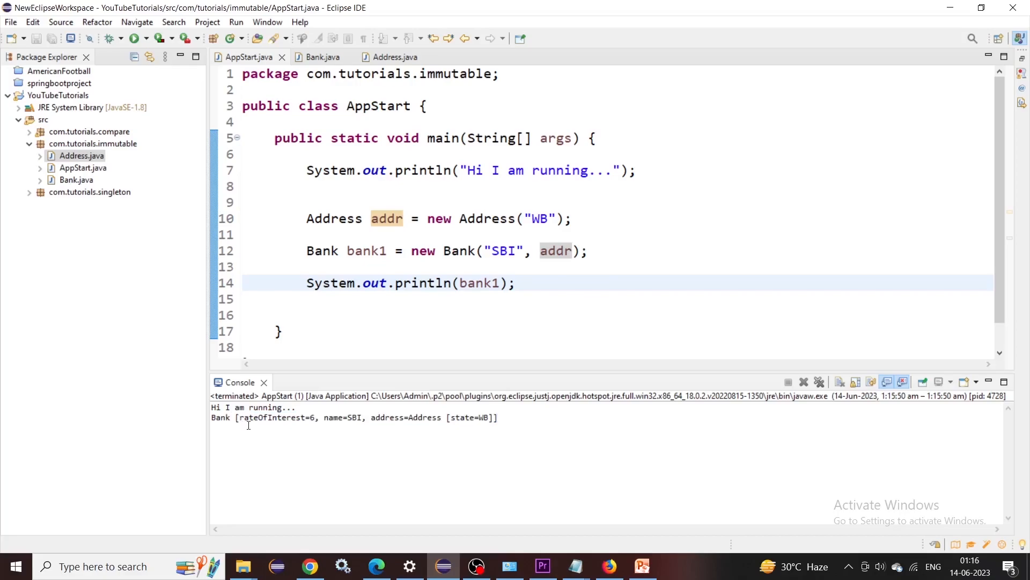
pyautogui.doubleClick(271, 417)
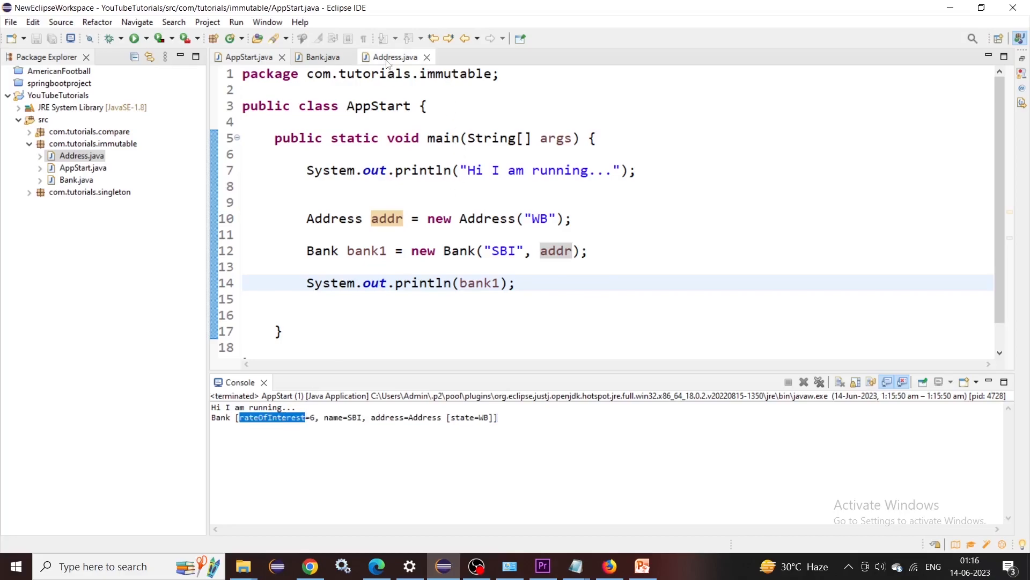
pyautogui.click(323, 57)
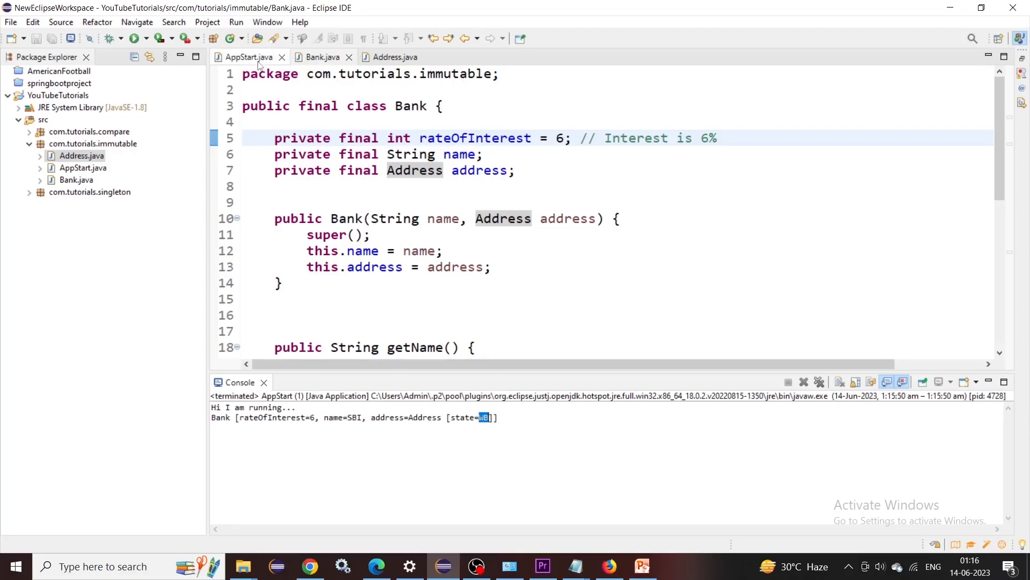
pyautogui.click(248, 57)
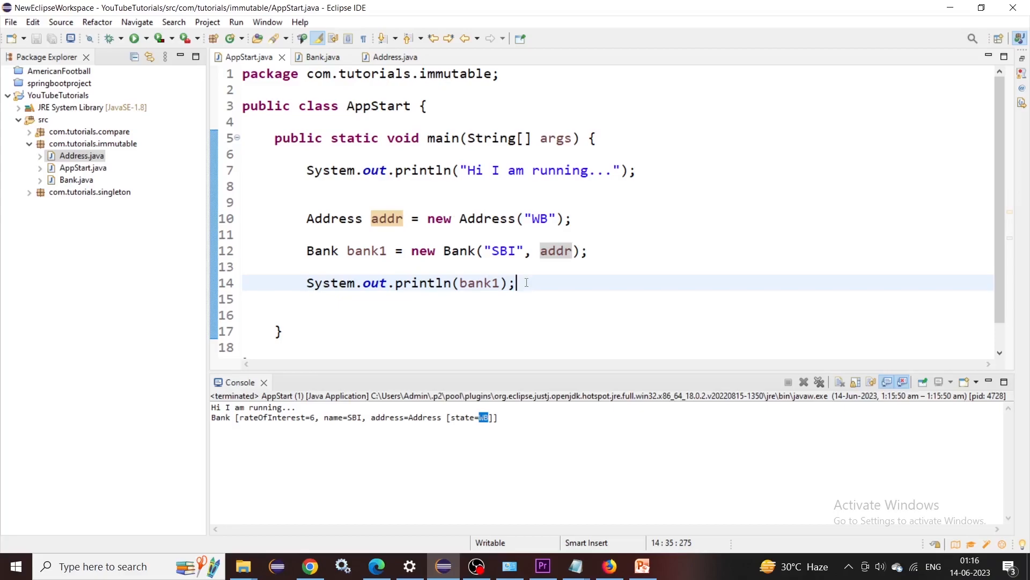
pyautogui.doubleClick(385, 218)
pyautogui.write('addr')
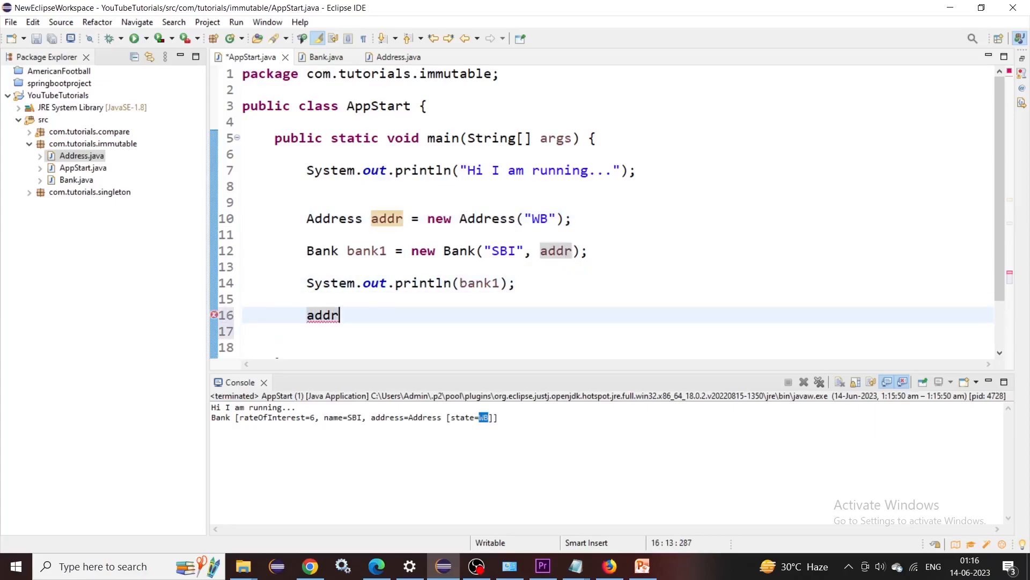
# - Add addr.setState("Goa"); and a second System.out.println(bank1); then rerun AppStart
pyautogui.write('.setState(null);')
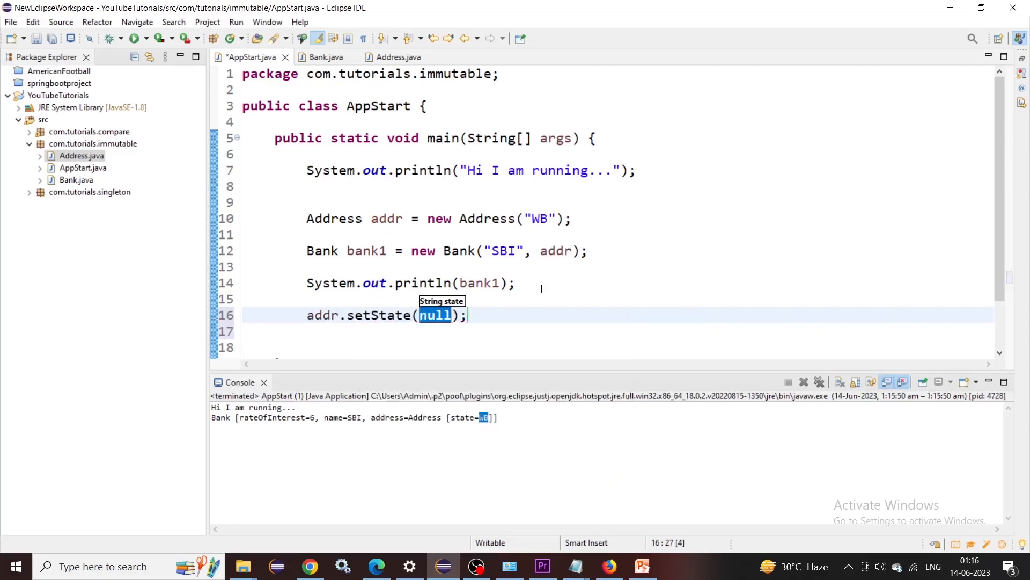
pyautogui.write('"Goa')
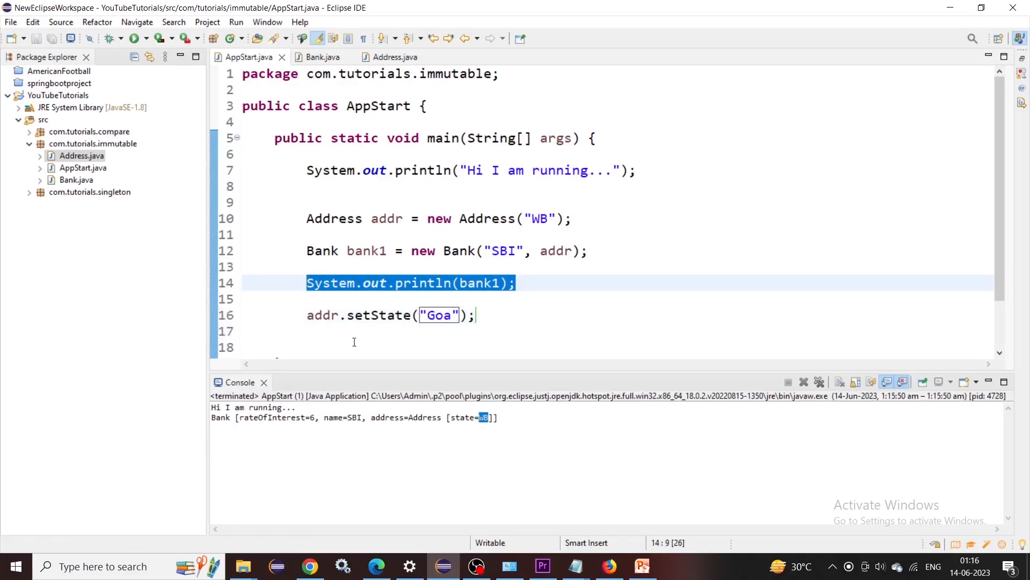
pyautogui.click(307, 347)
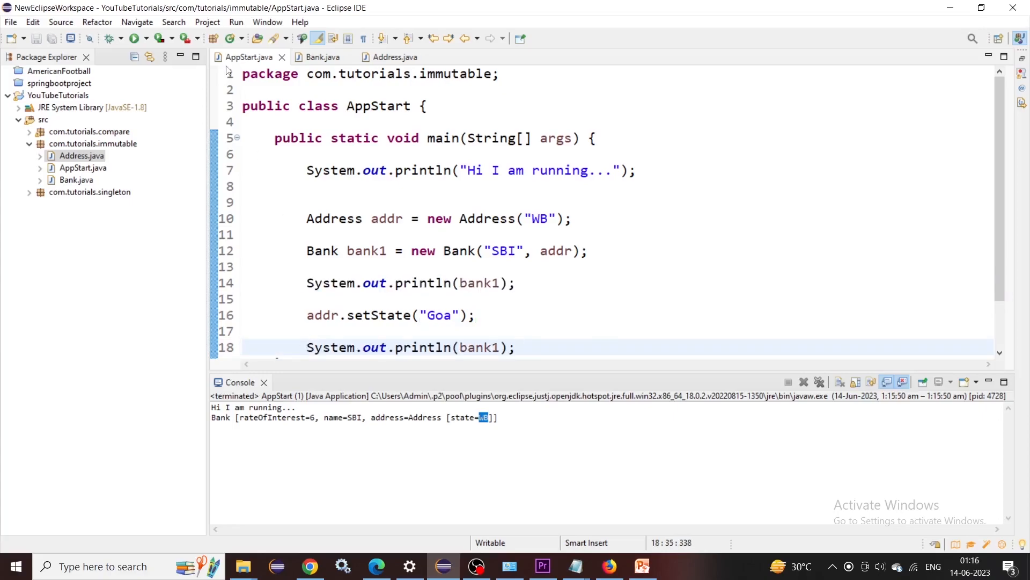
pyautogui.click(135, 38)
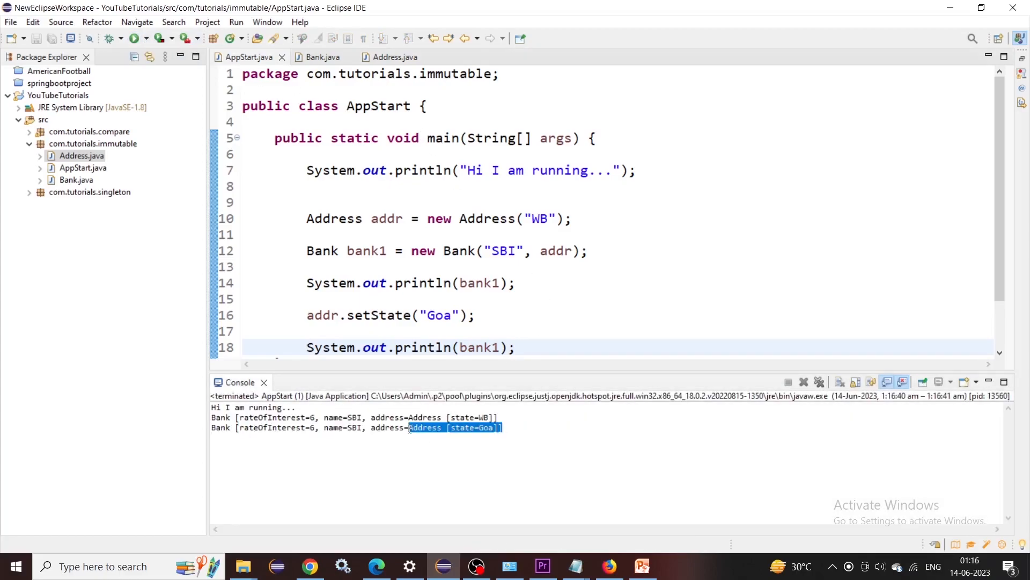
# - Compare Bank and AppStart, then insert a blank line before the constructor's address assignment in Bank
pyautogui.click(321, 56)
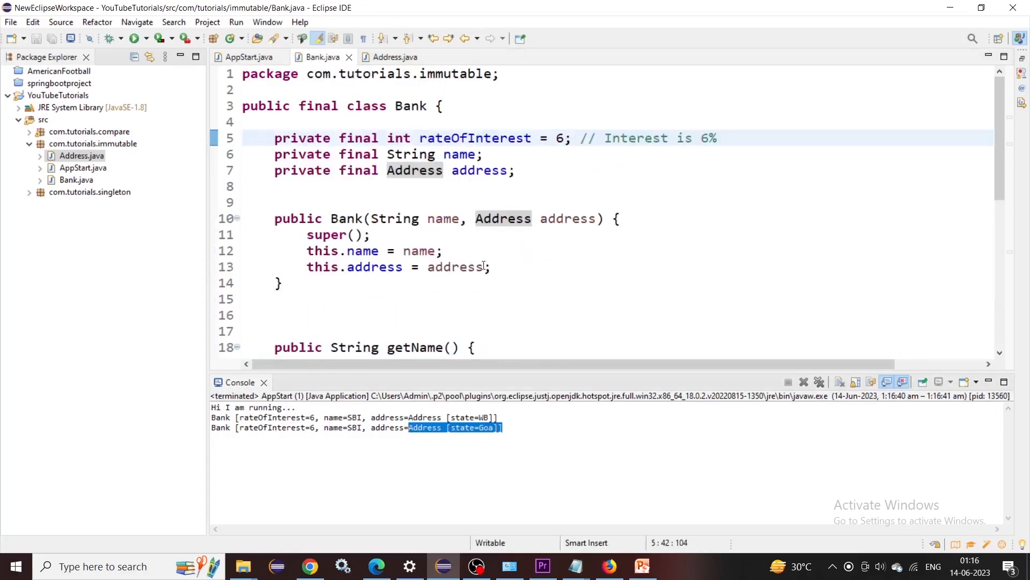
pyautogui.click(247, 57)
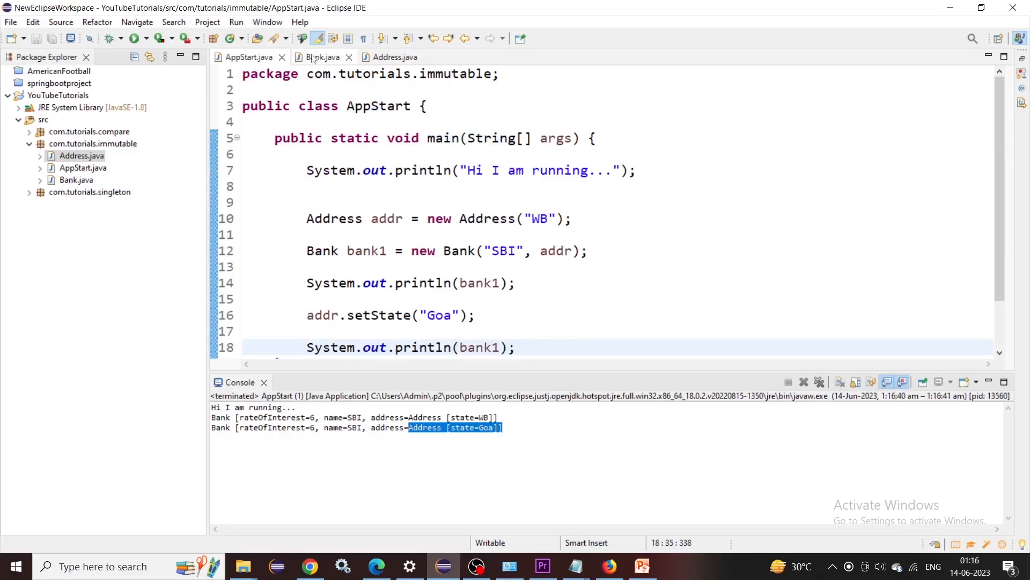
pyautogui.click(321, 57)
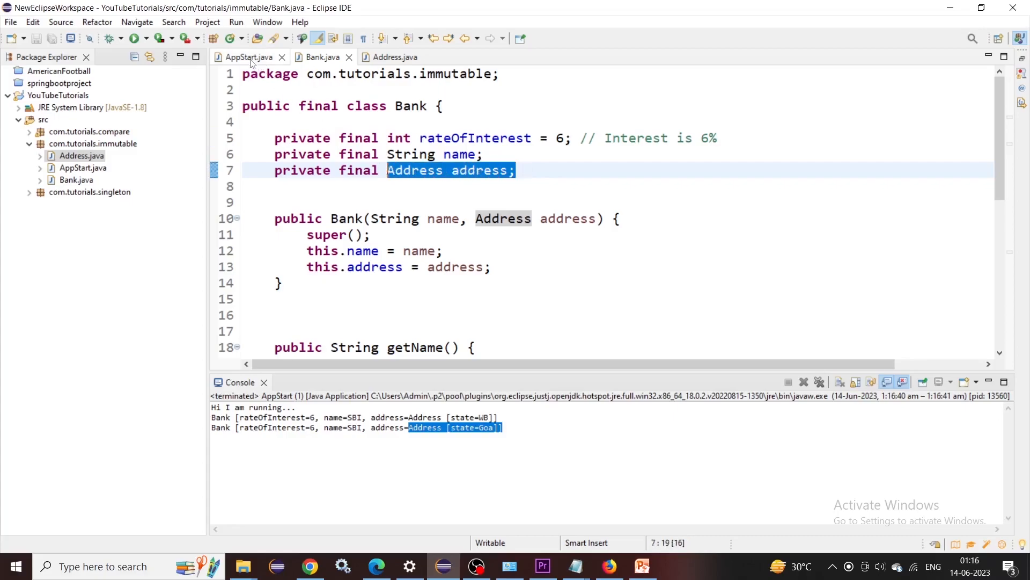
pyautogui.click(248, 57)
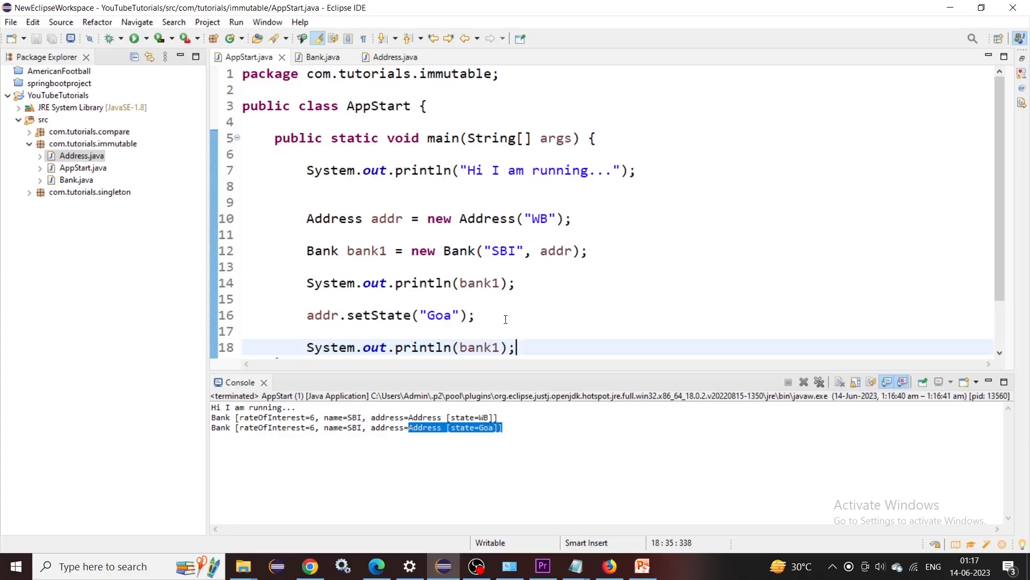
pyautogui.click(321, 57)
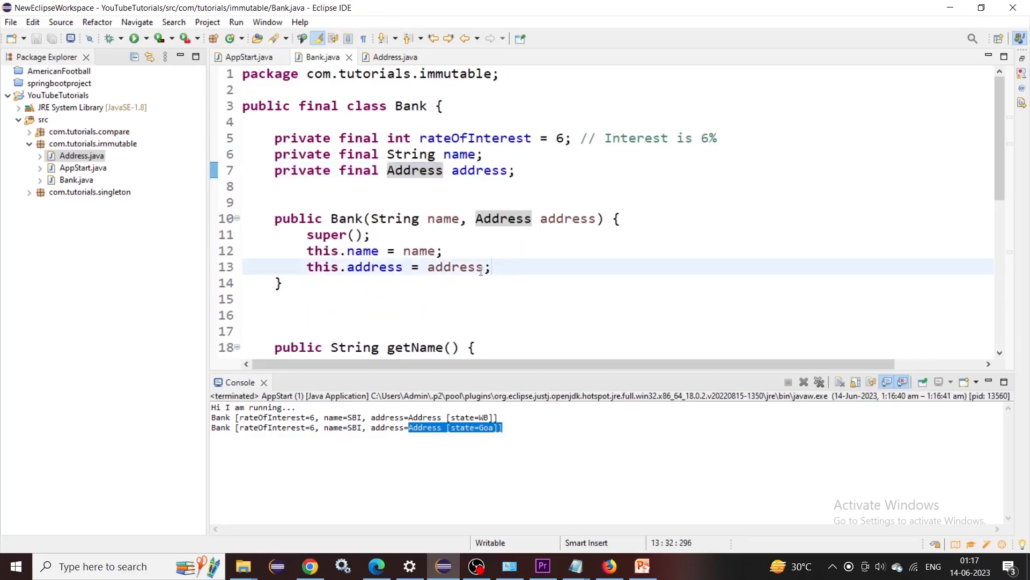
pyautogui.tripleClick(397, 267)
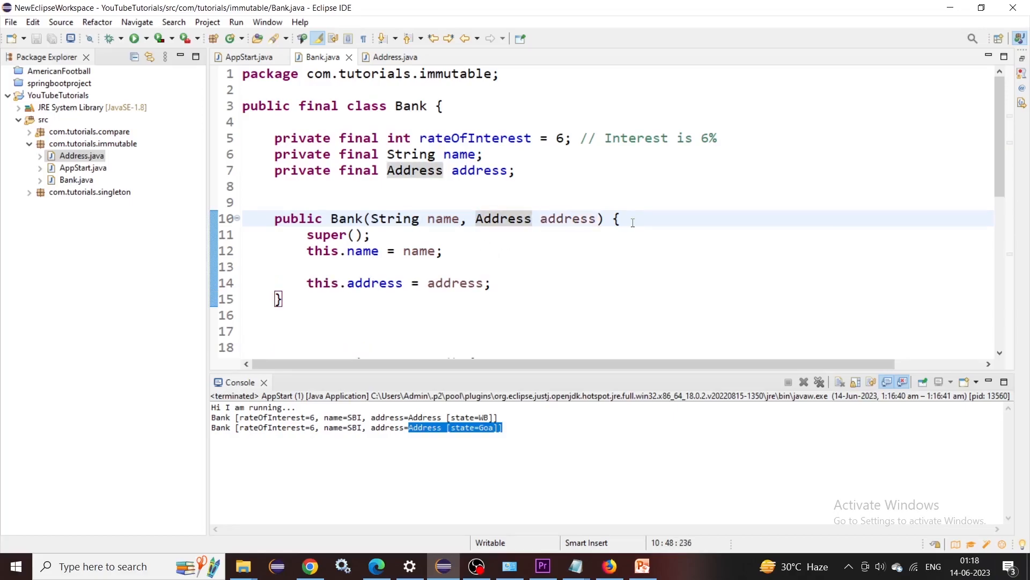
pyautogui.moveTo(350, 272)
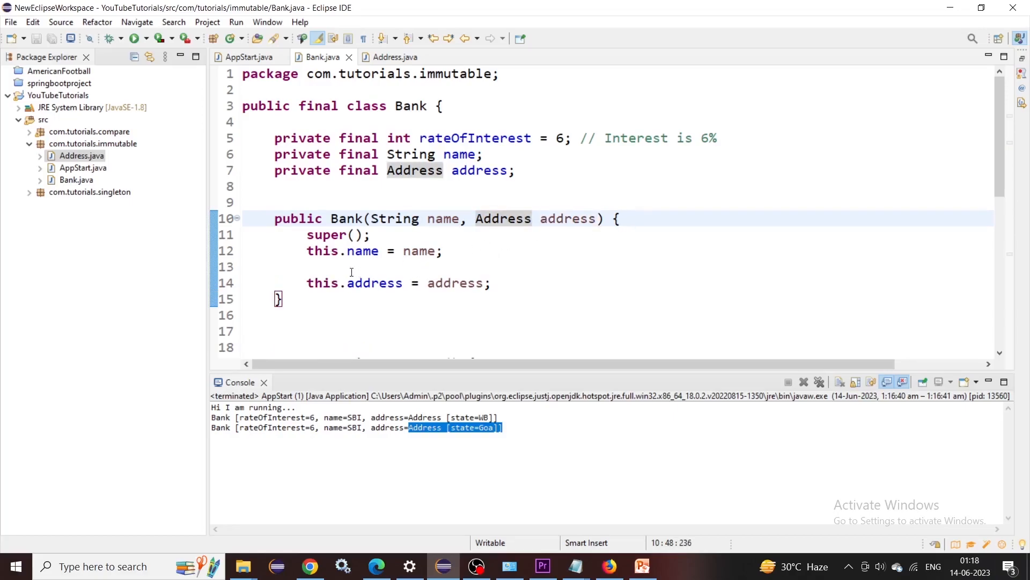
pyautogui.moveTo(349, 272)
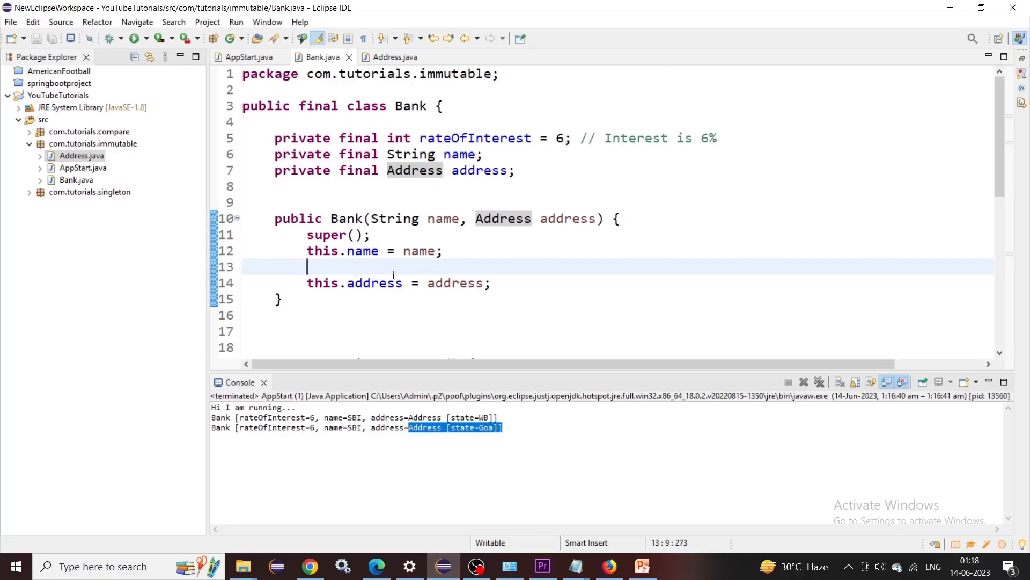
pyautogui.moveTo(415, 266)
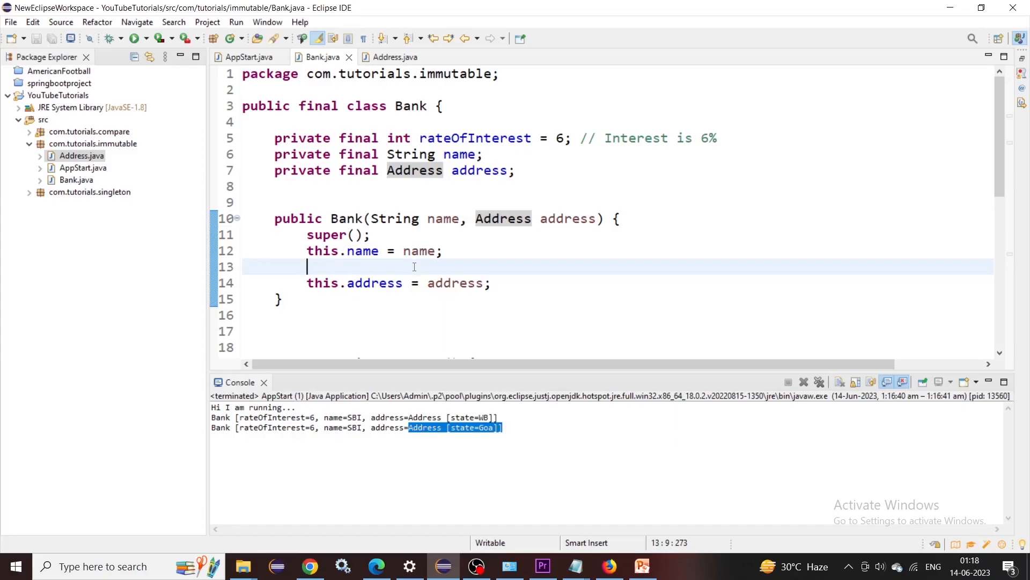
pyautogui.click(248, 57)
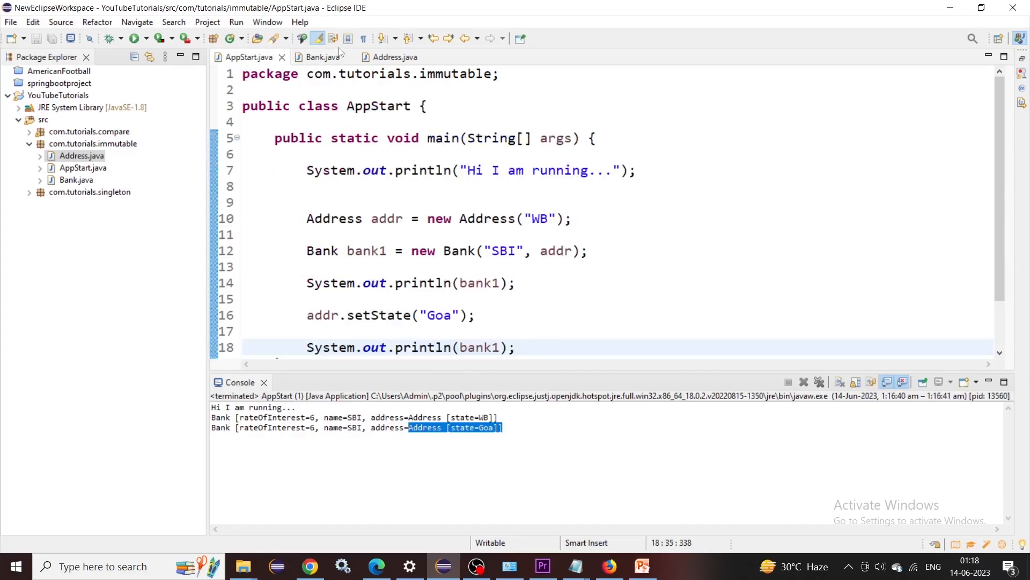
pyautogui.click(321, 57)
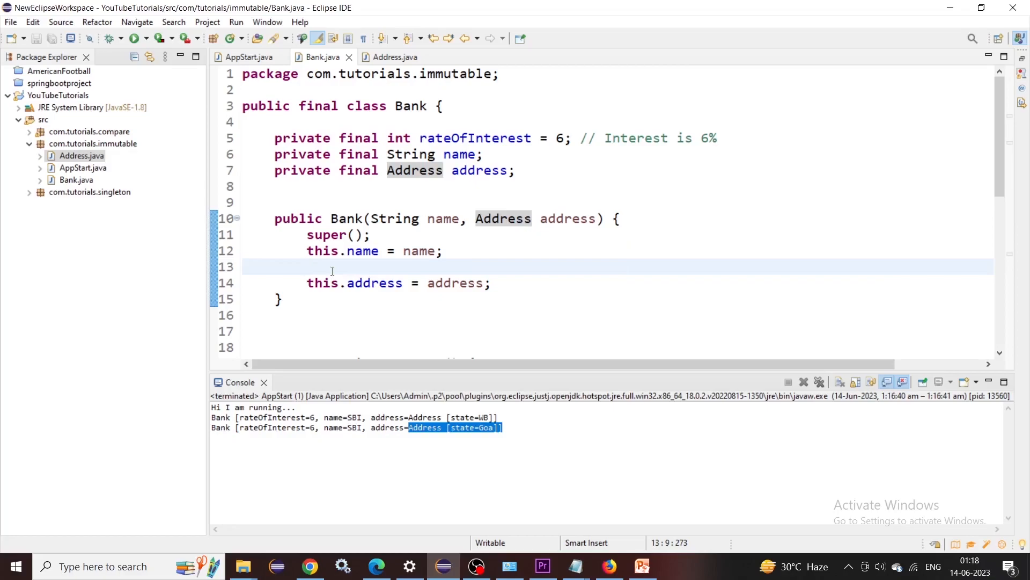
# - Write Address addr = new Address(address.getState()); in the Bank constructor
pyautogui.write('Address')
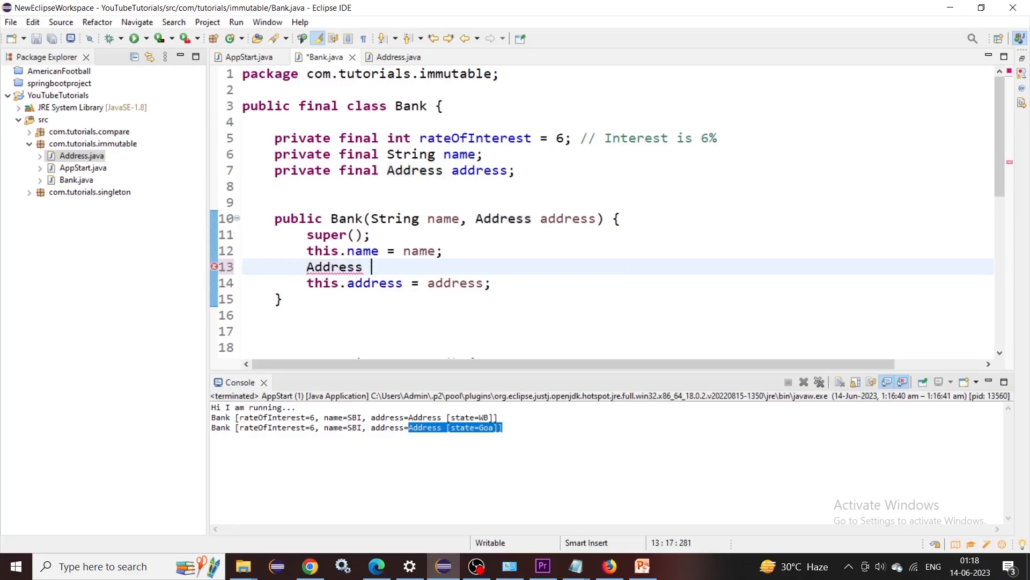
pyautogui.write('addr = n')
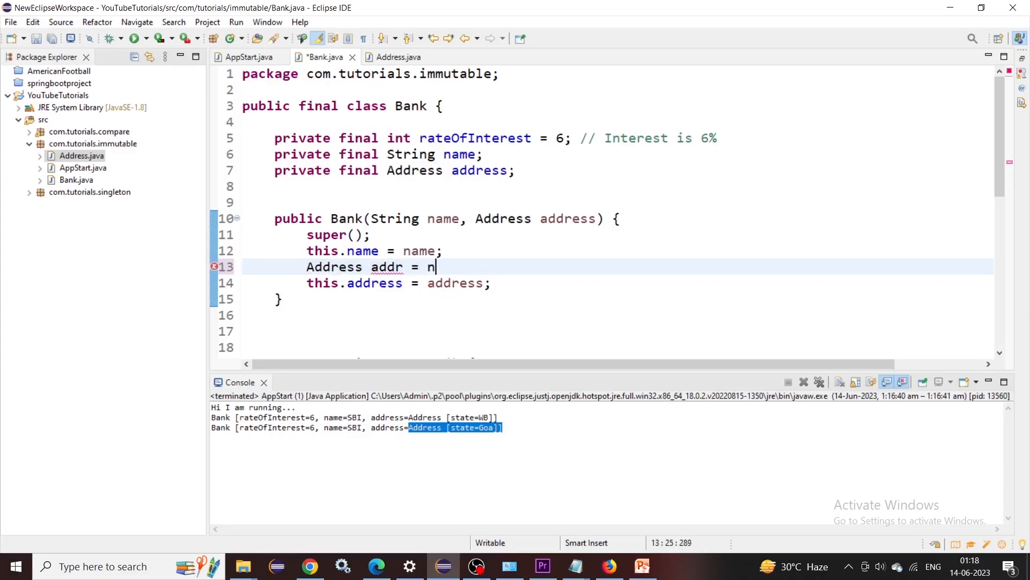
pyautogui.write('ew Address(')
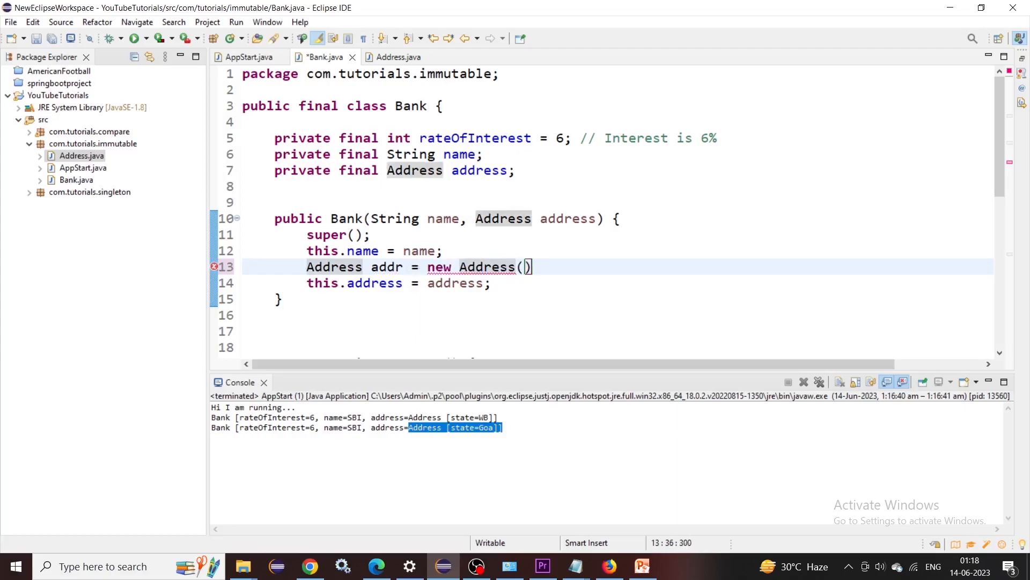
pyautogui.click(535, 267)
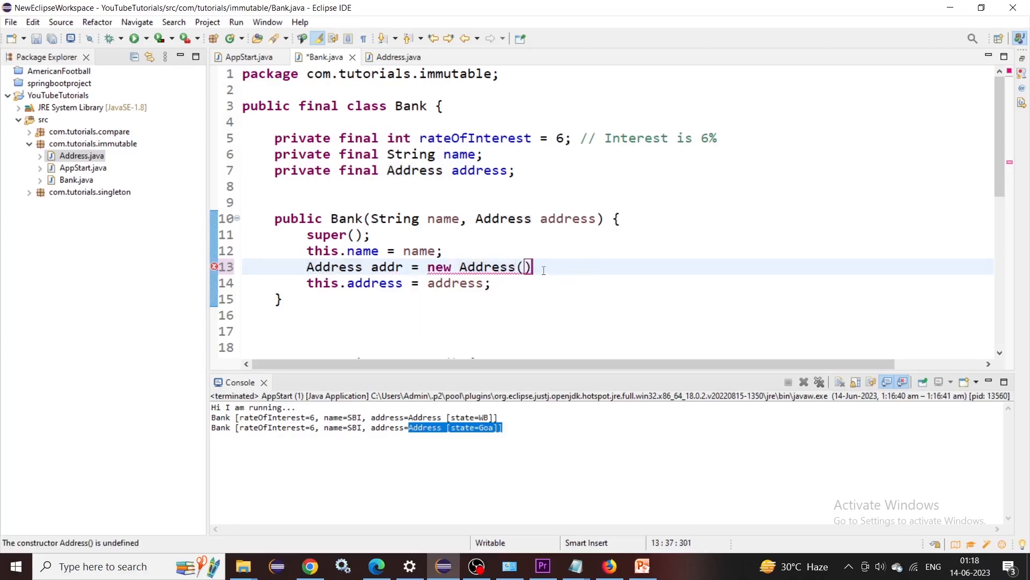
pyautogui.write(';')
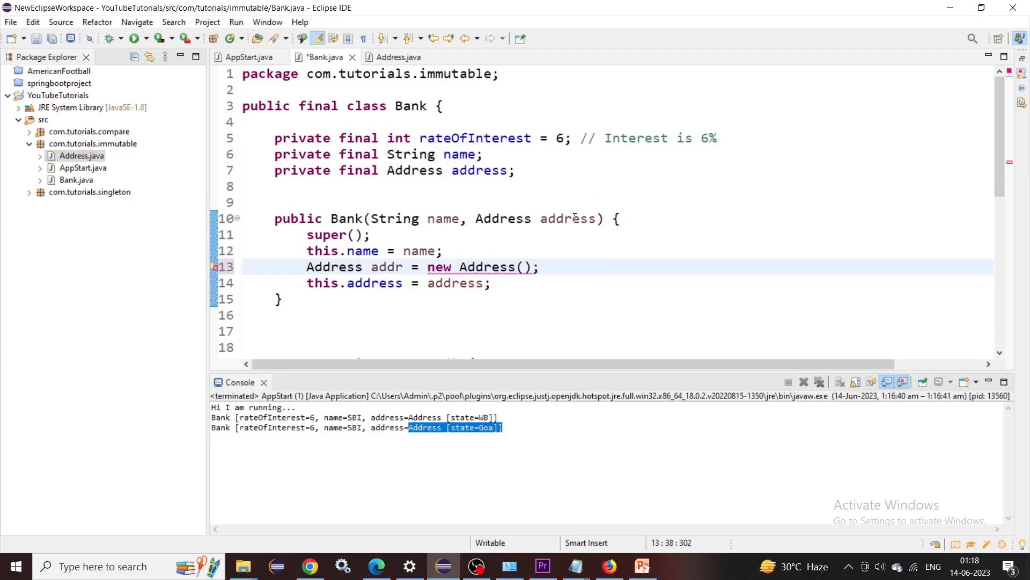
pyautogui.doubleClick(569, 218)
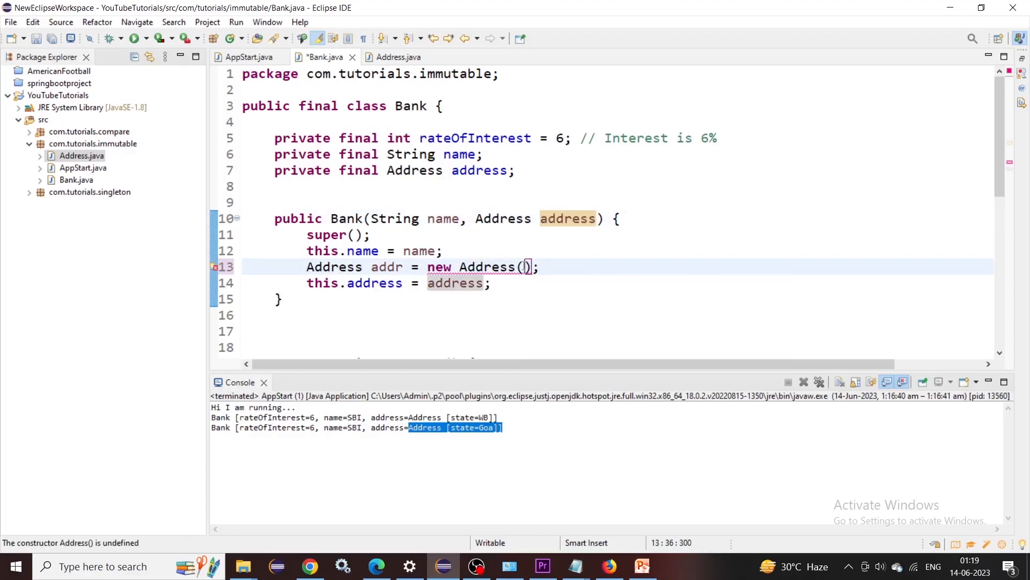
pyautogui.write('address')
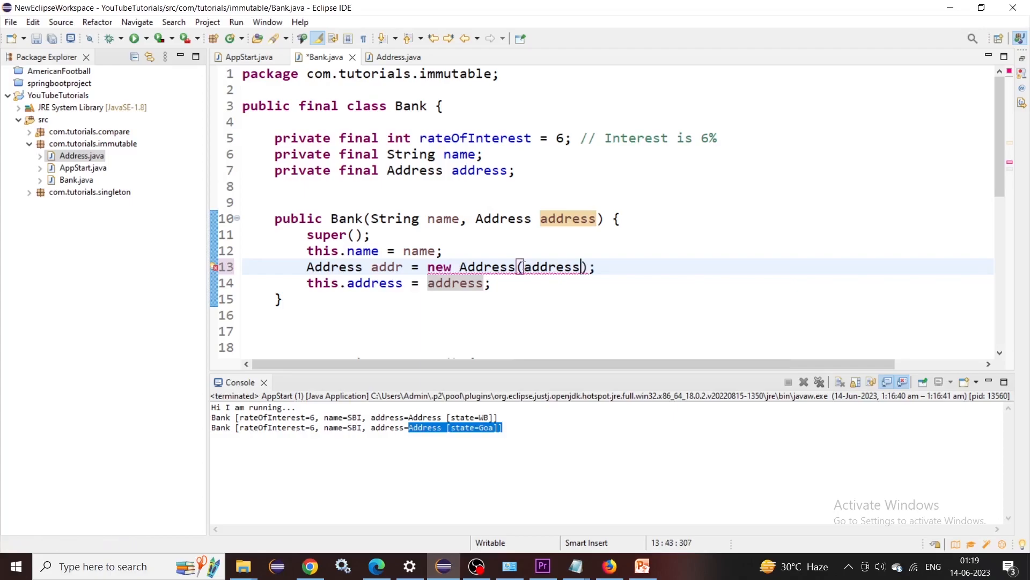
pyautogui.write('.getState(')
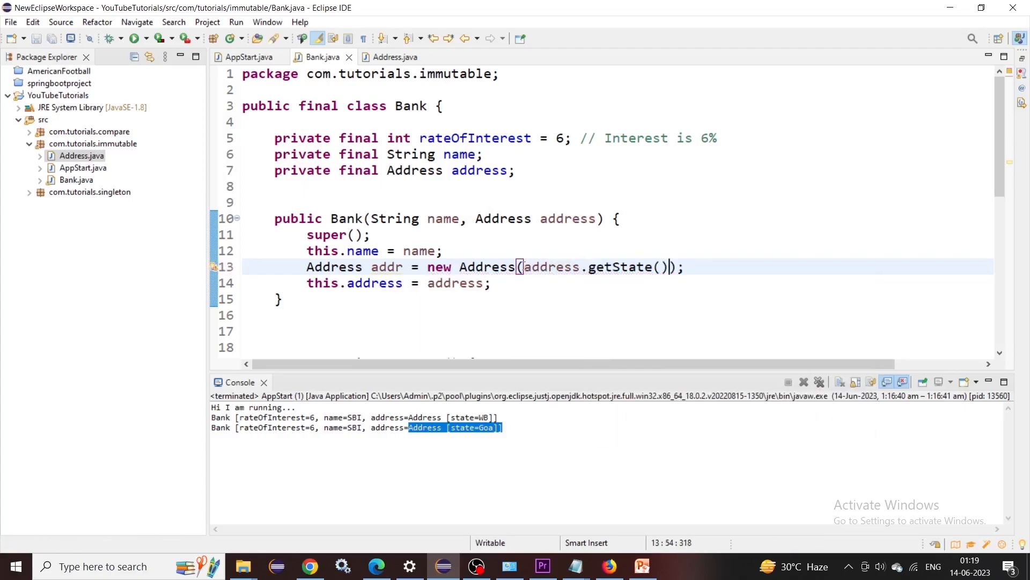
# - Assign the copied addr to the address field instead of the passed address
pyautogui.doubleClick(454, 282)
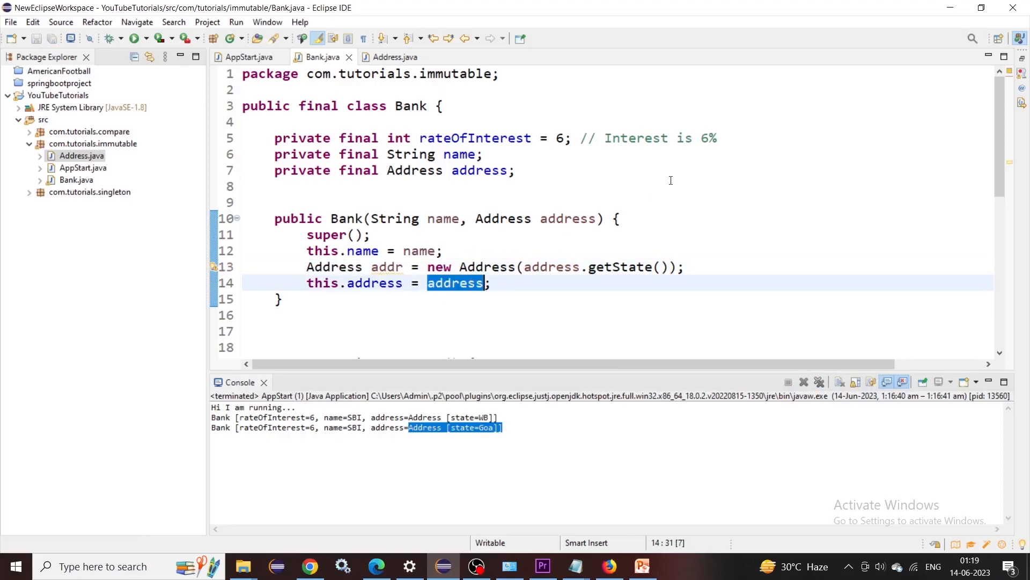
pyautogui.click(566, 218)
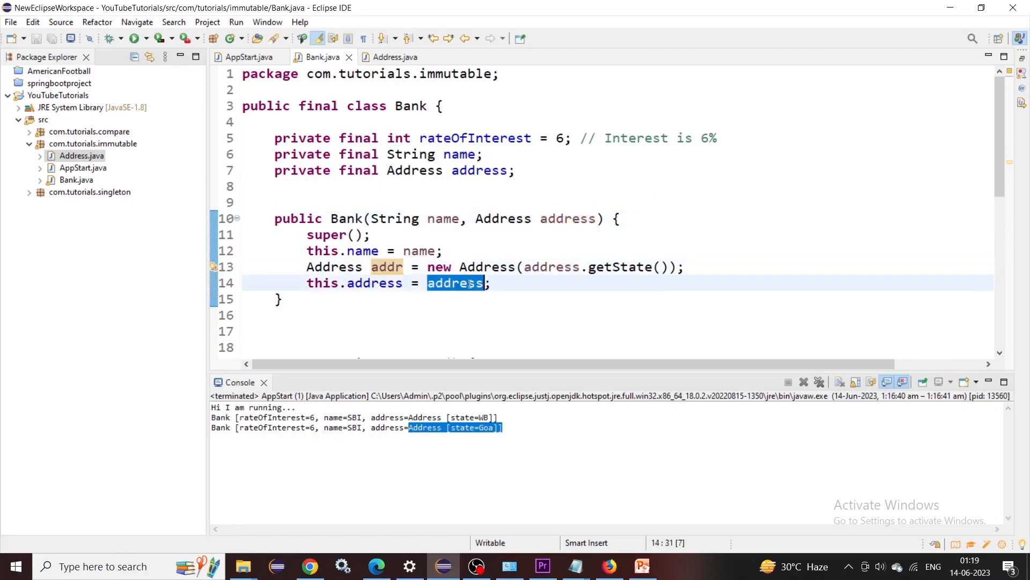
pyautogui.write('addr')
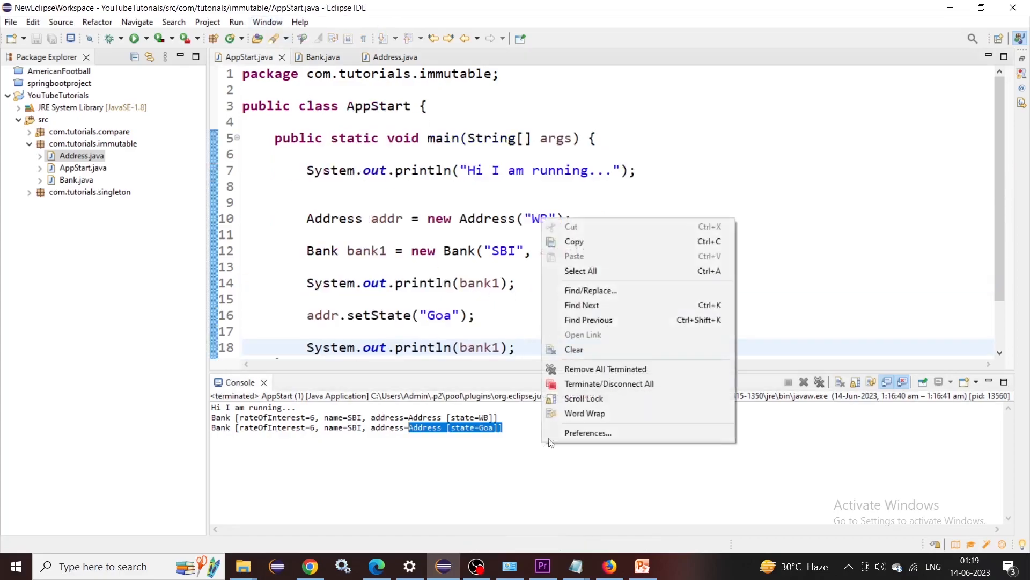
# - Clear the console and rerun AppStart so both Bank printouts show state WB
pyautogui.click(573, 349)
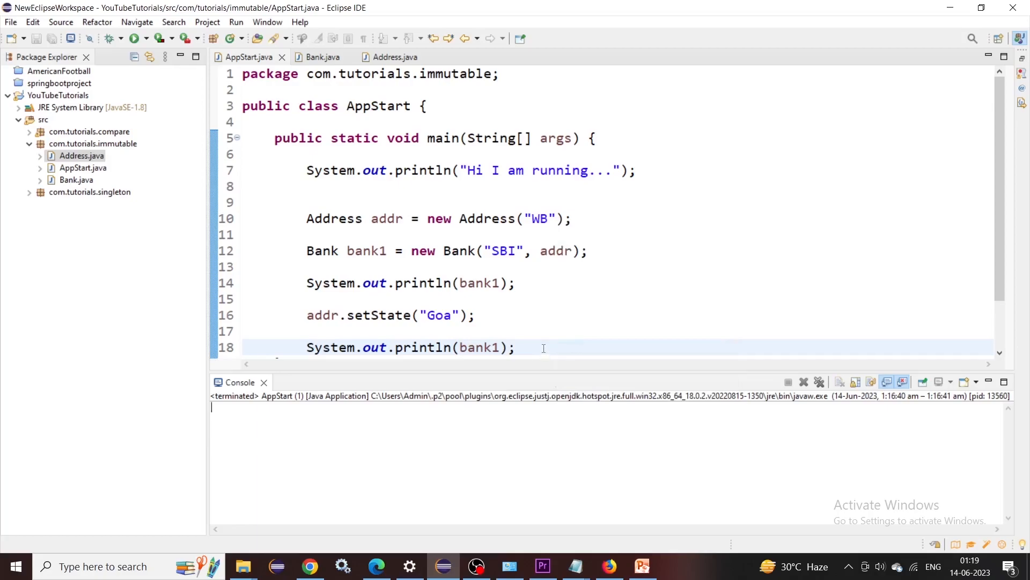
pyautogui.click(135, 38)
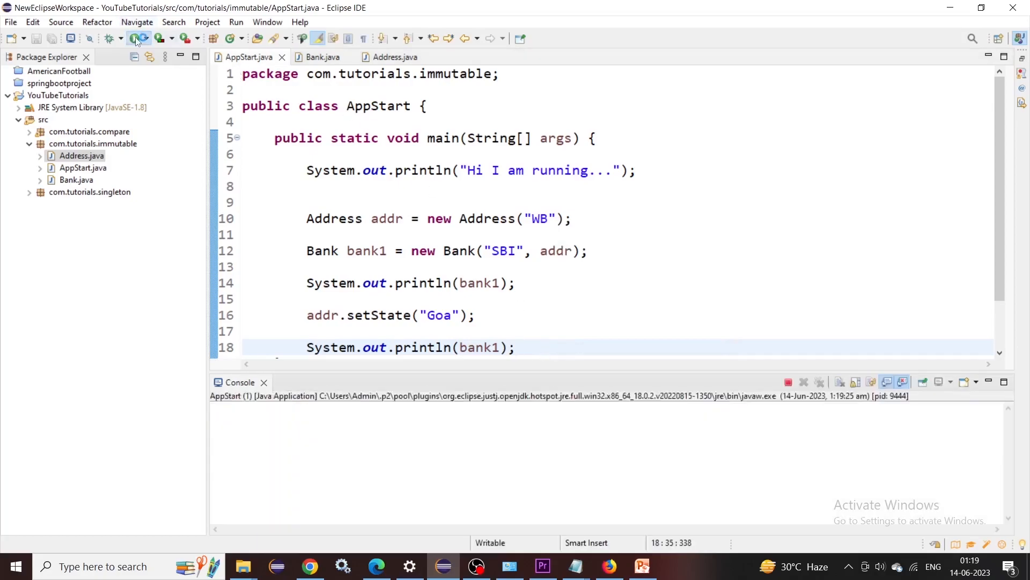
pyautogui.click(136, 39)
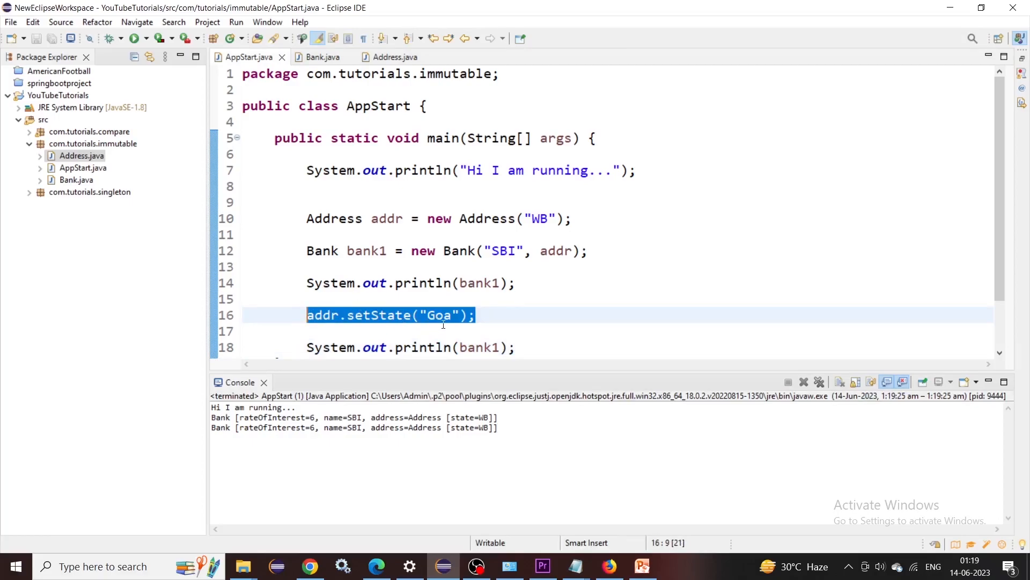
pyautogui.moveTo(386, 218)
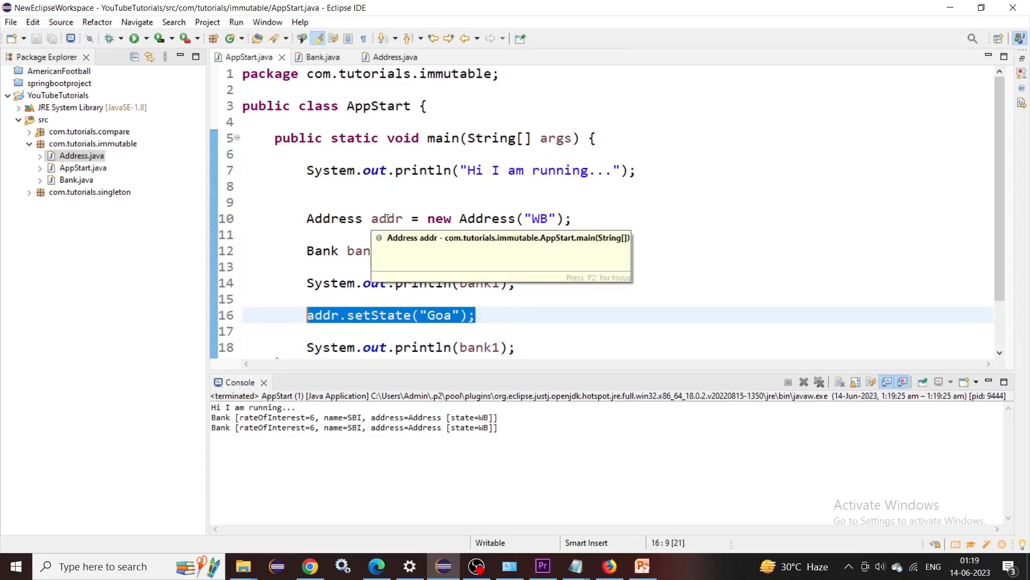
# - Return to Bank.java and emphasise addr as the value stored in the address field
pyautogui.click(322, 57)
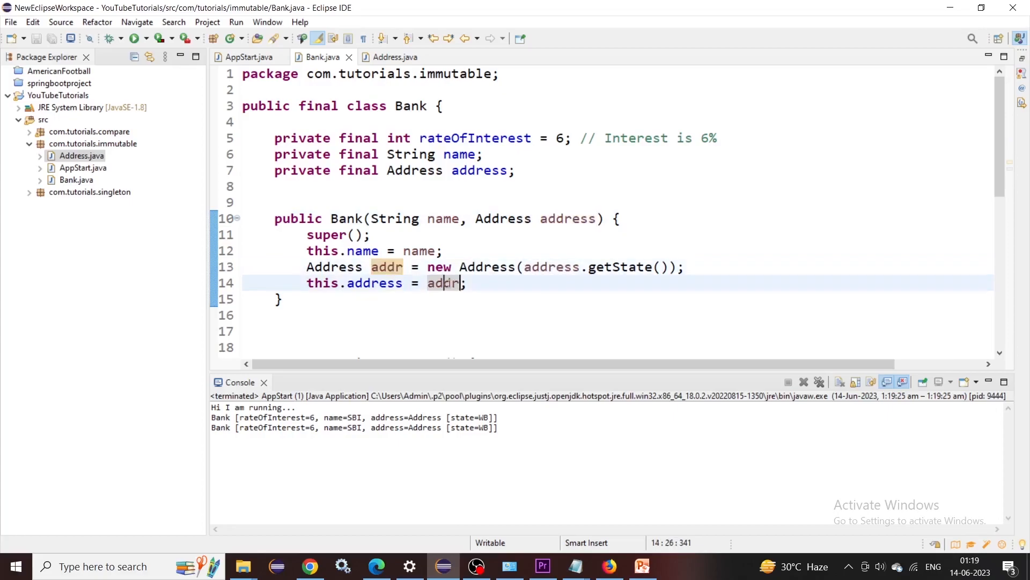
pyautogui.doubleClick(443, 283)
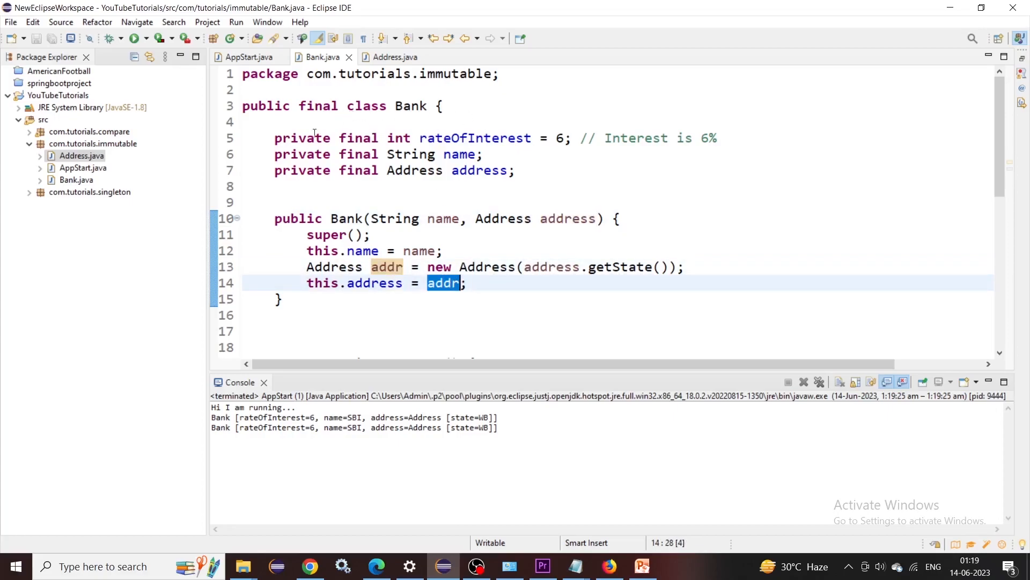